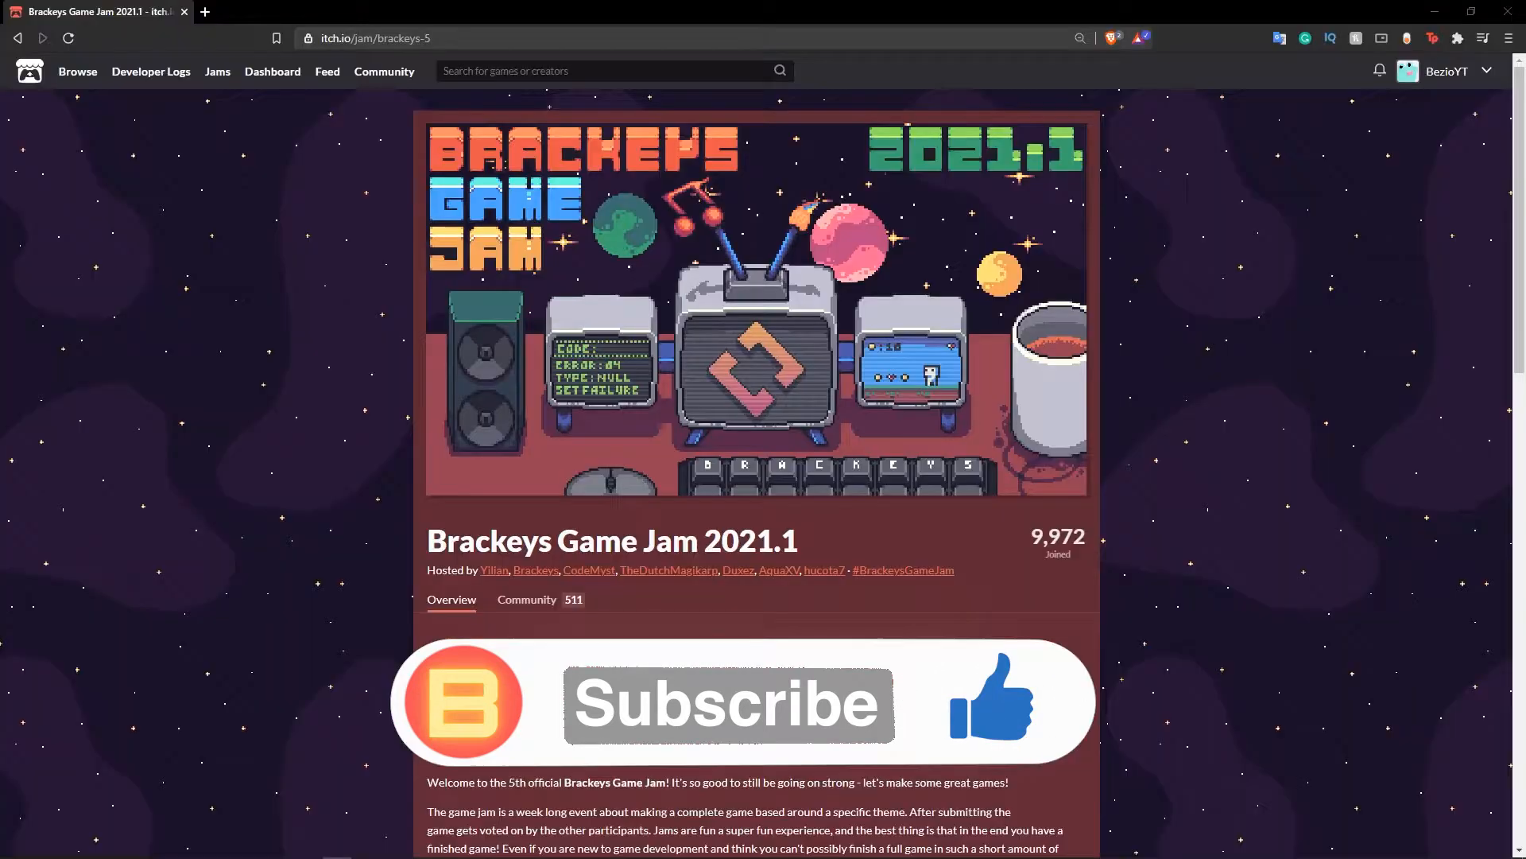
Scroll down the jam page to the overview and the Stronger Together theme.
{"action": "scroll", "scroll_direction": "down", "scroll_amount": 3}
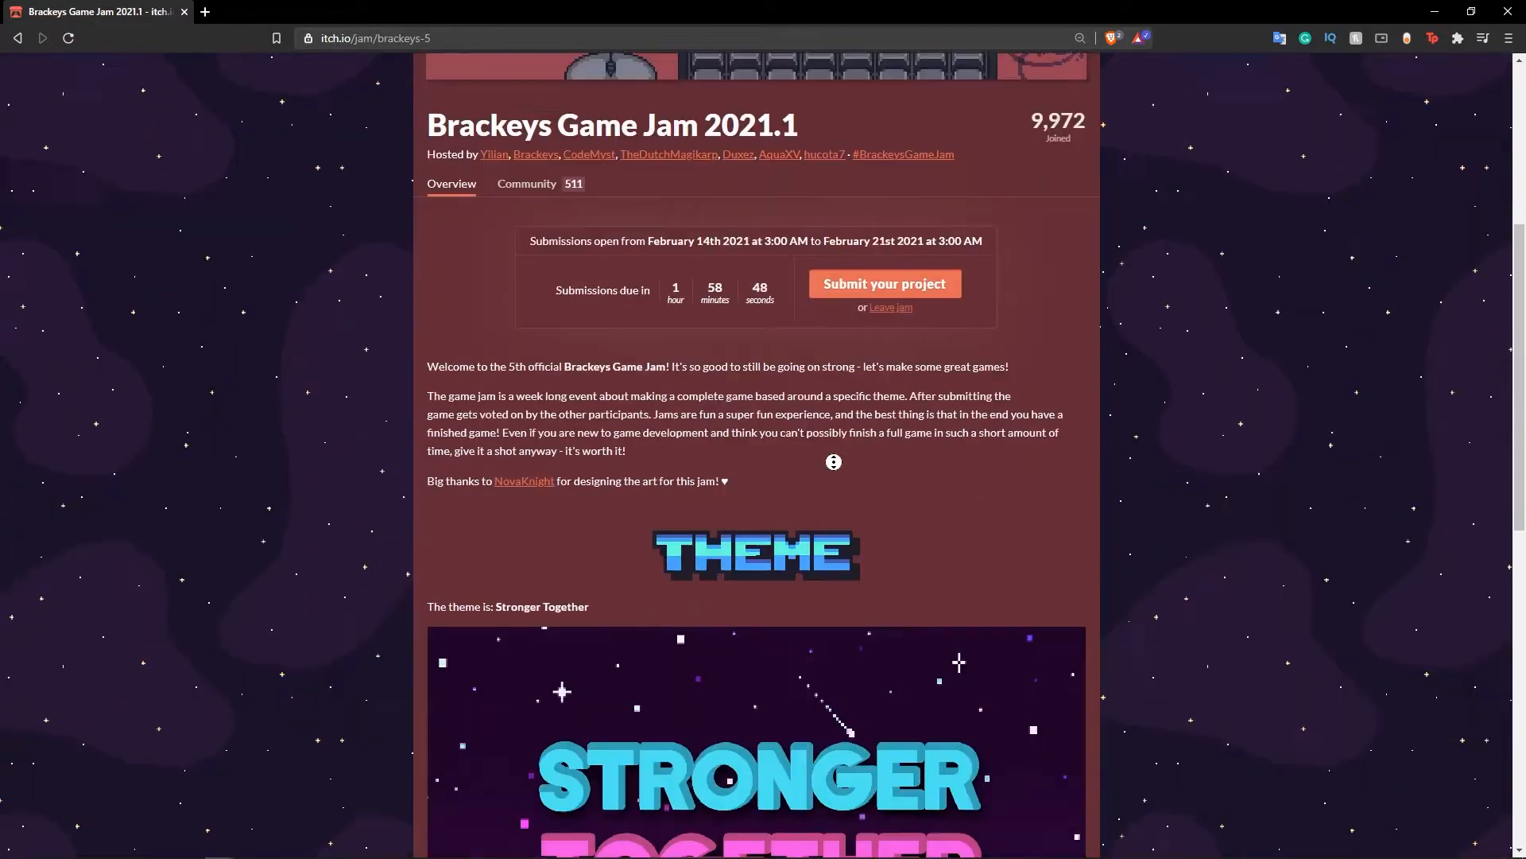
{"action": "scroll", "scroll_direction": "down", "scroll_amount": 3}
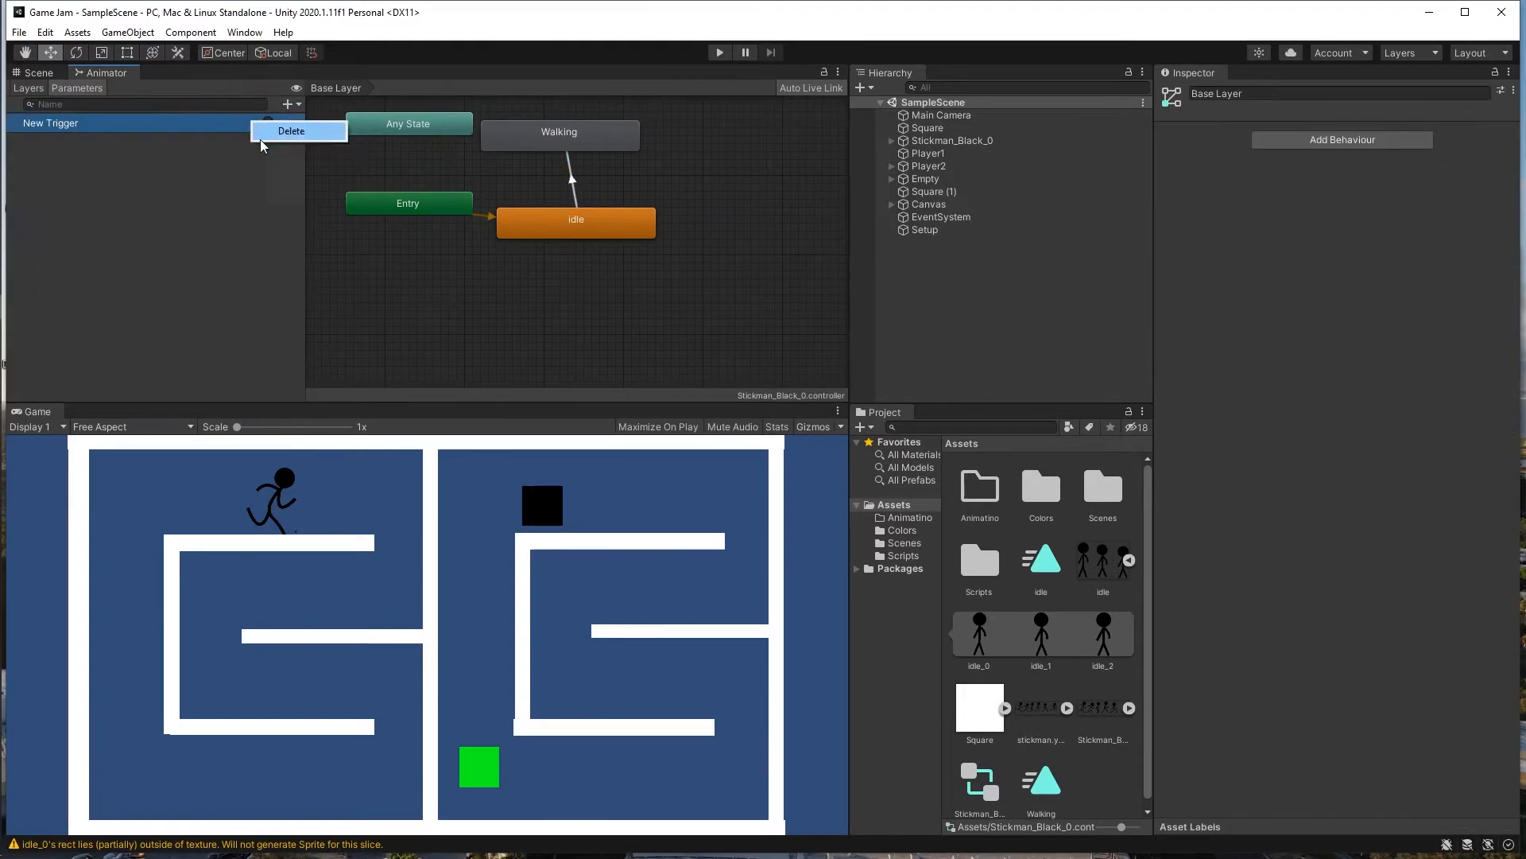
Remove the unused New Trigger parameter and bring up the Player script for editing.
{"action": "left_click", "coordinate": [569, 177]}
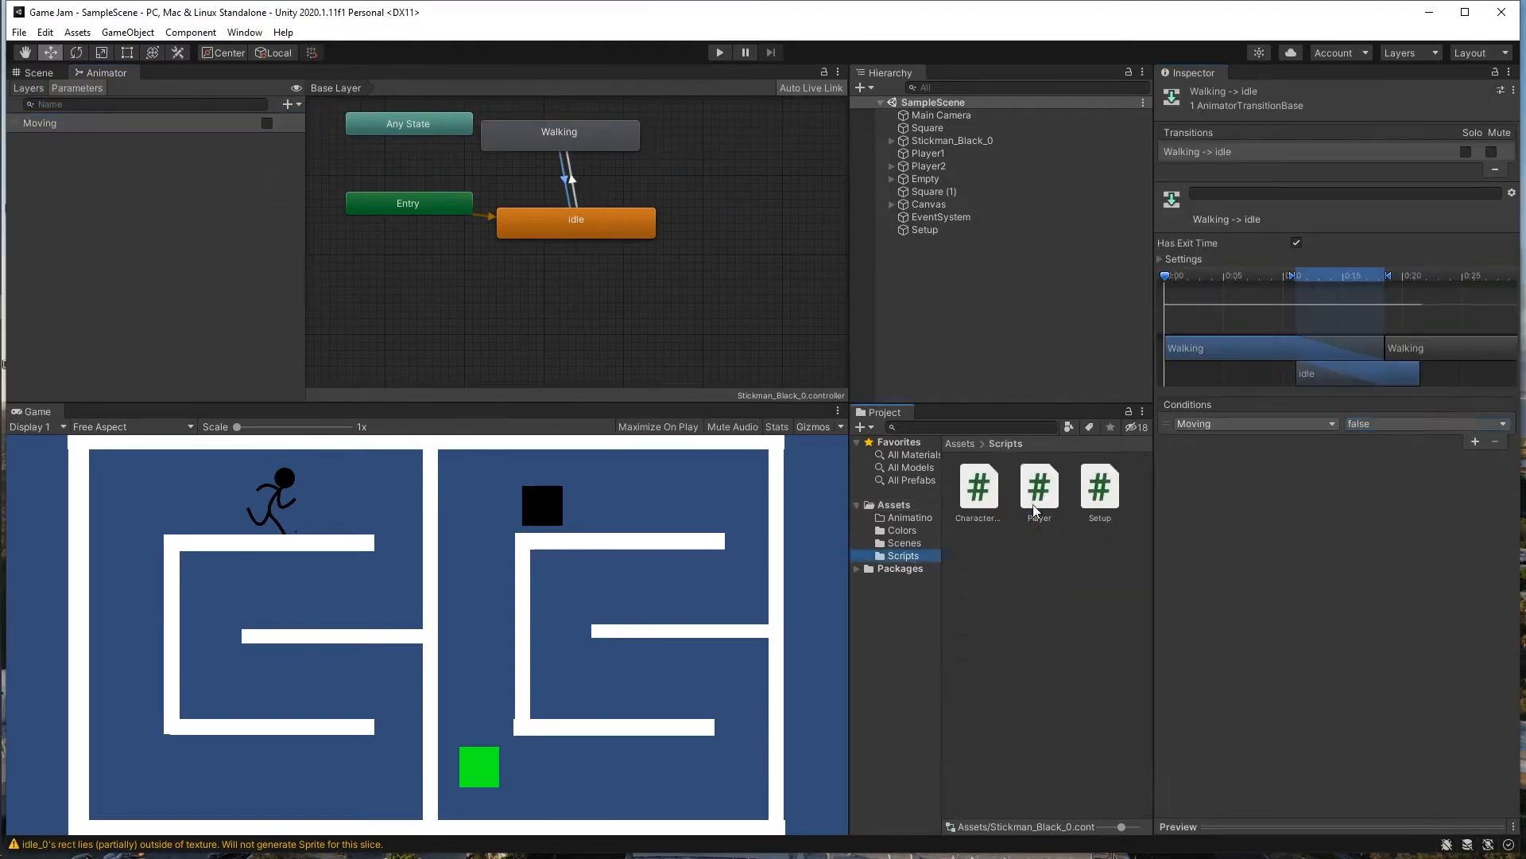
{"action": "double_click", "coordinate": [1038, 486]}
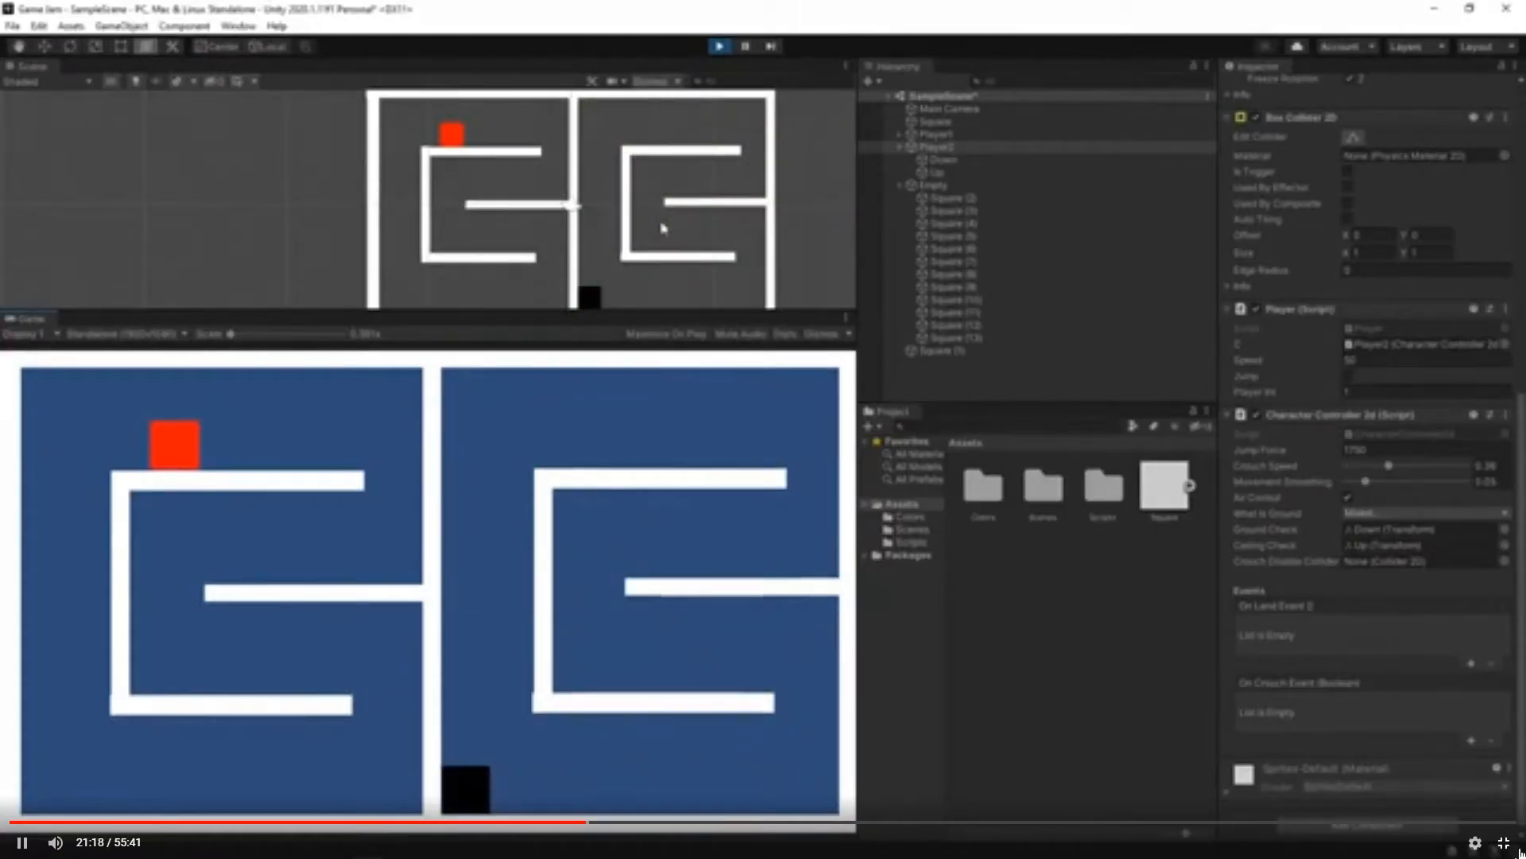
Assign Stickman_Black_0's own Animator as the Anim reference of its Player script.
{"action": "left_click", "coordinate": [1266, 11]}
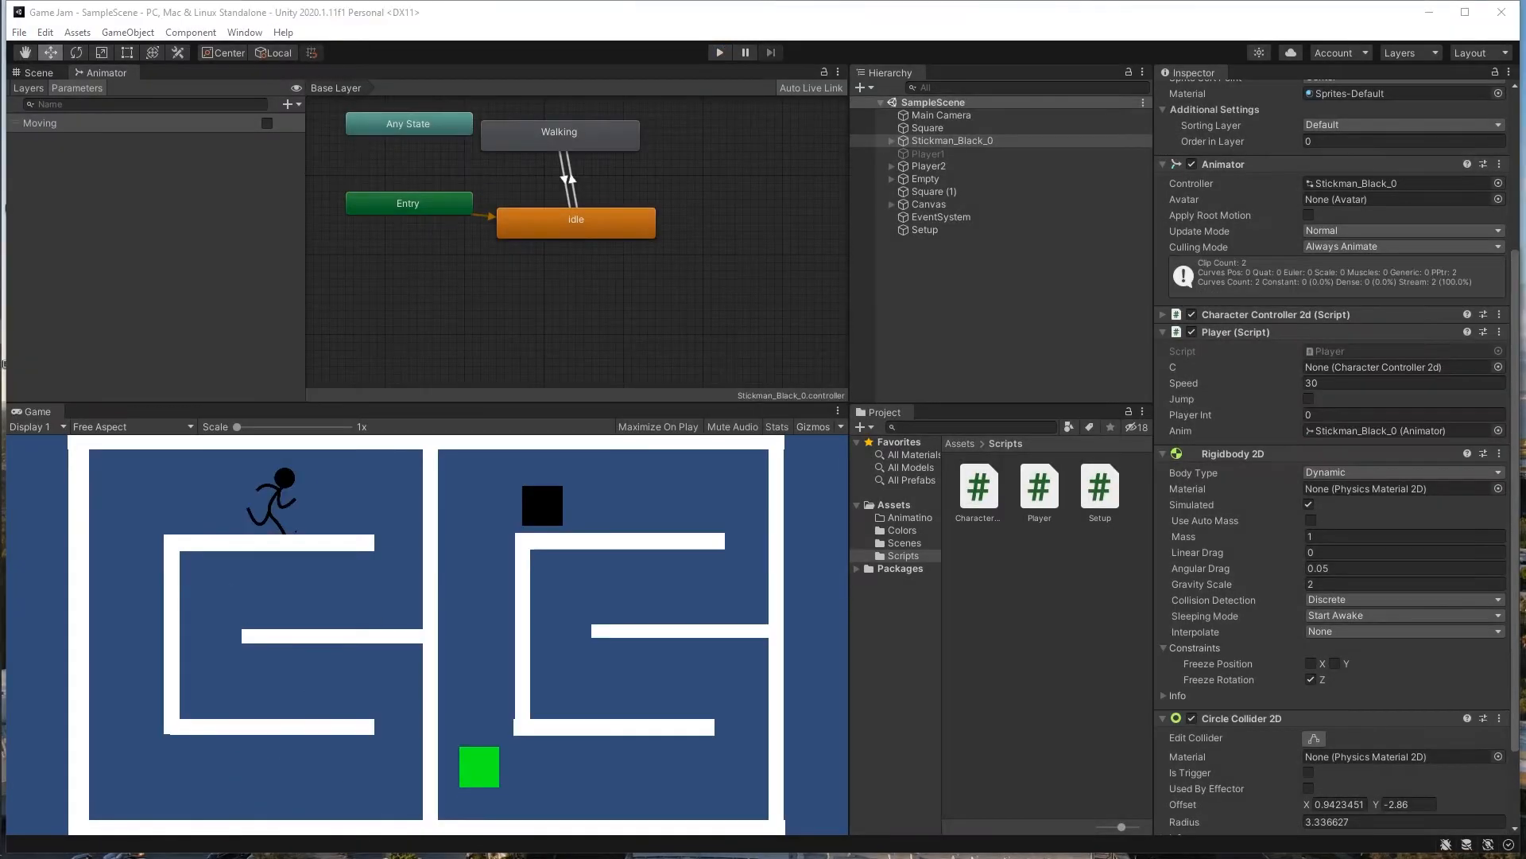
Play-test the black stickman's walking animation, stop the run, then play again.
{"action": "left_click", "coordinate": [719, 52]}
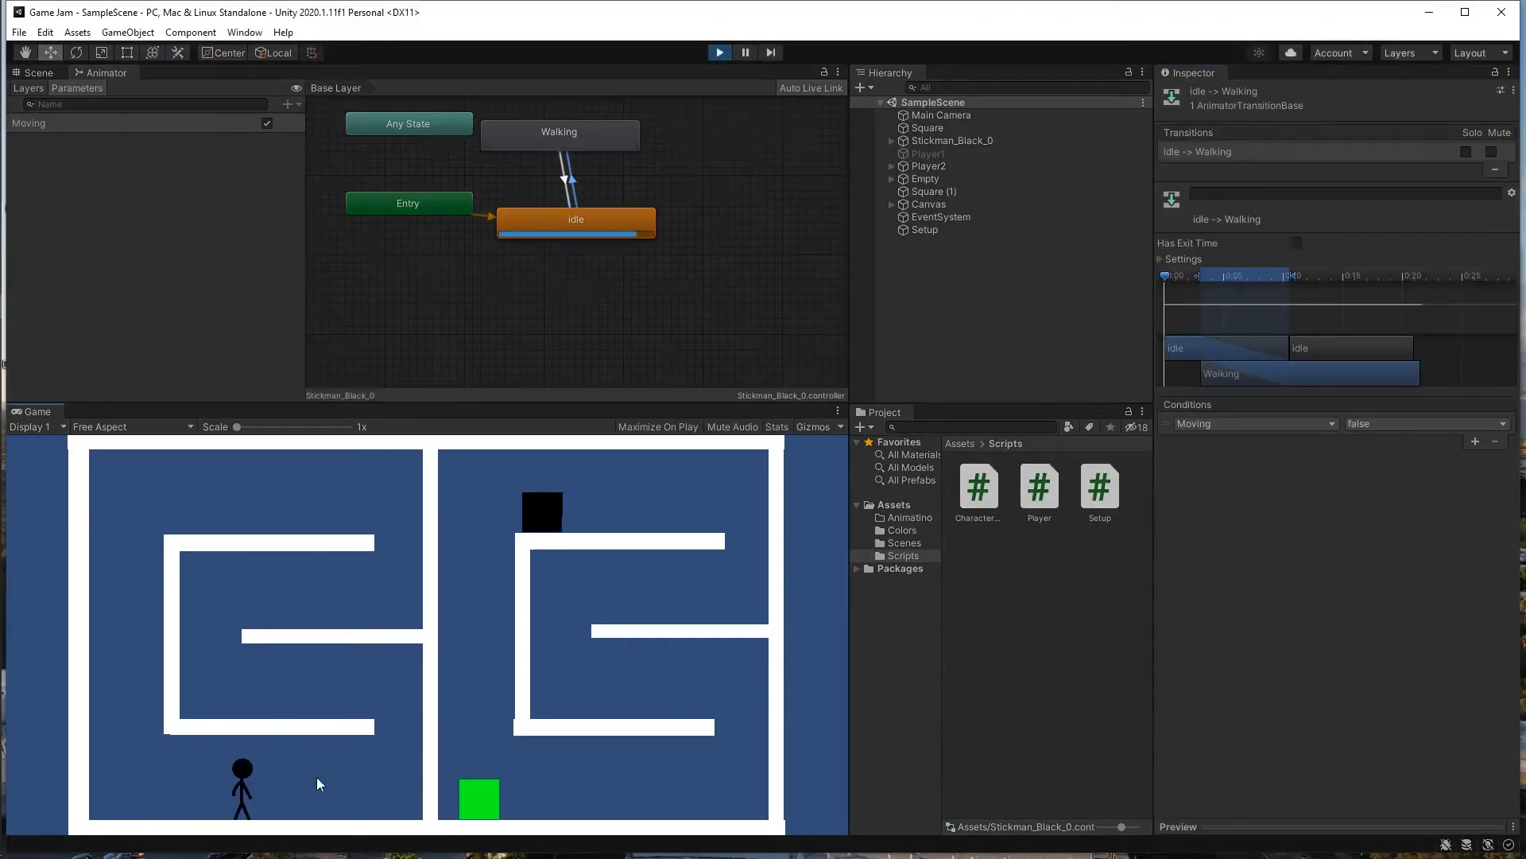
{"action": "left_click", "coordinate": [954, 140]}
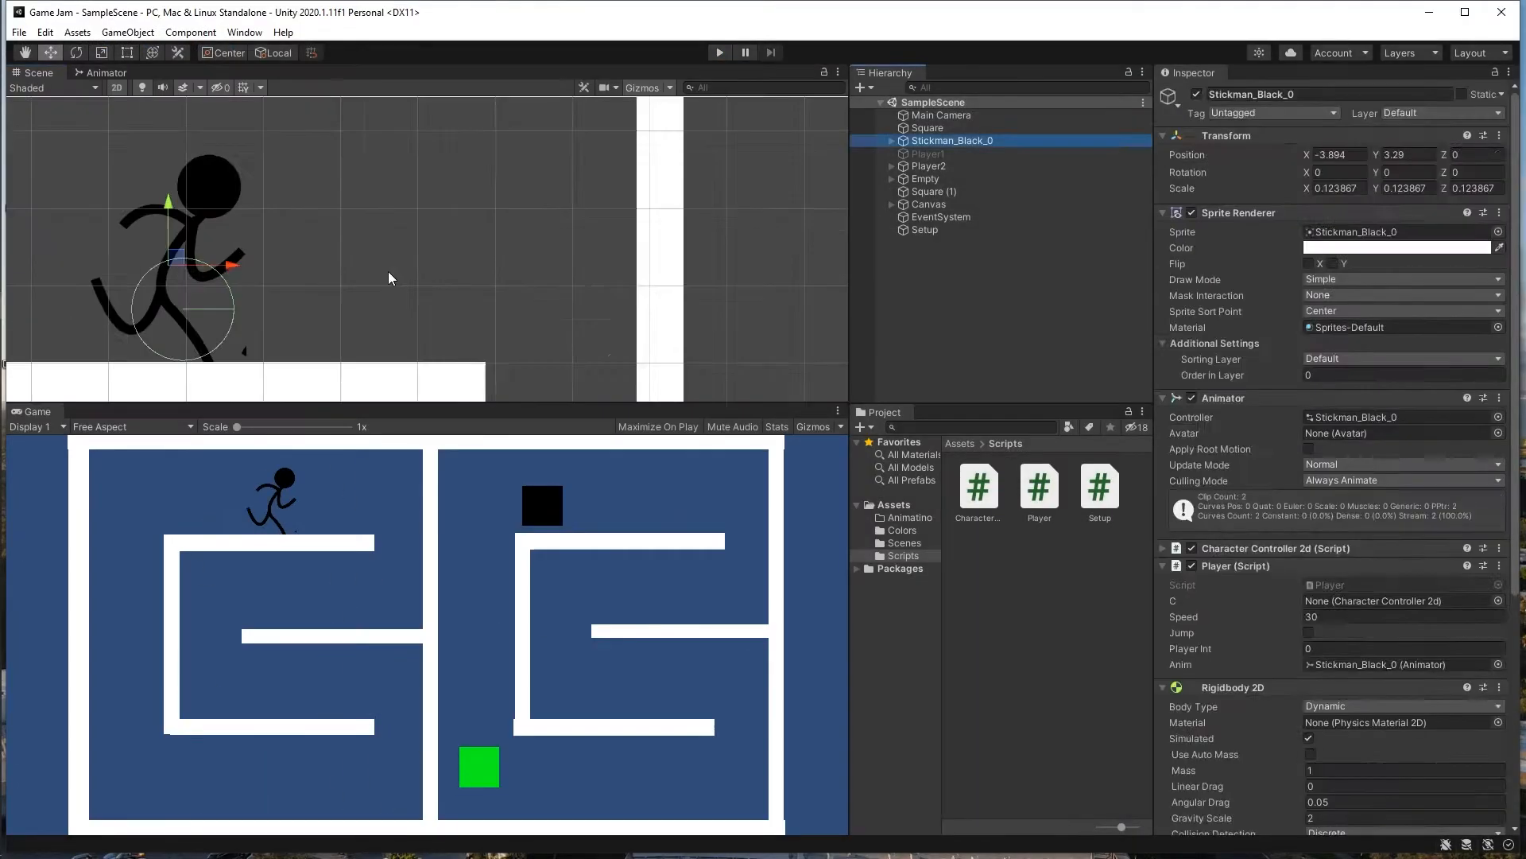
{"action": "left_click", "coordinate": [719, 50]}
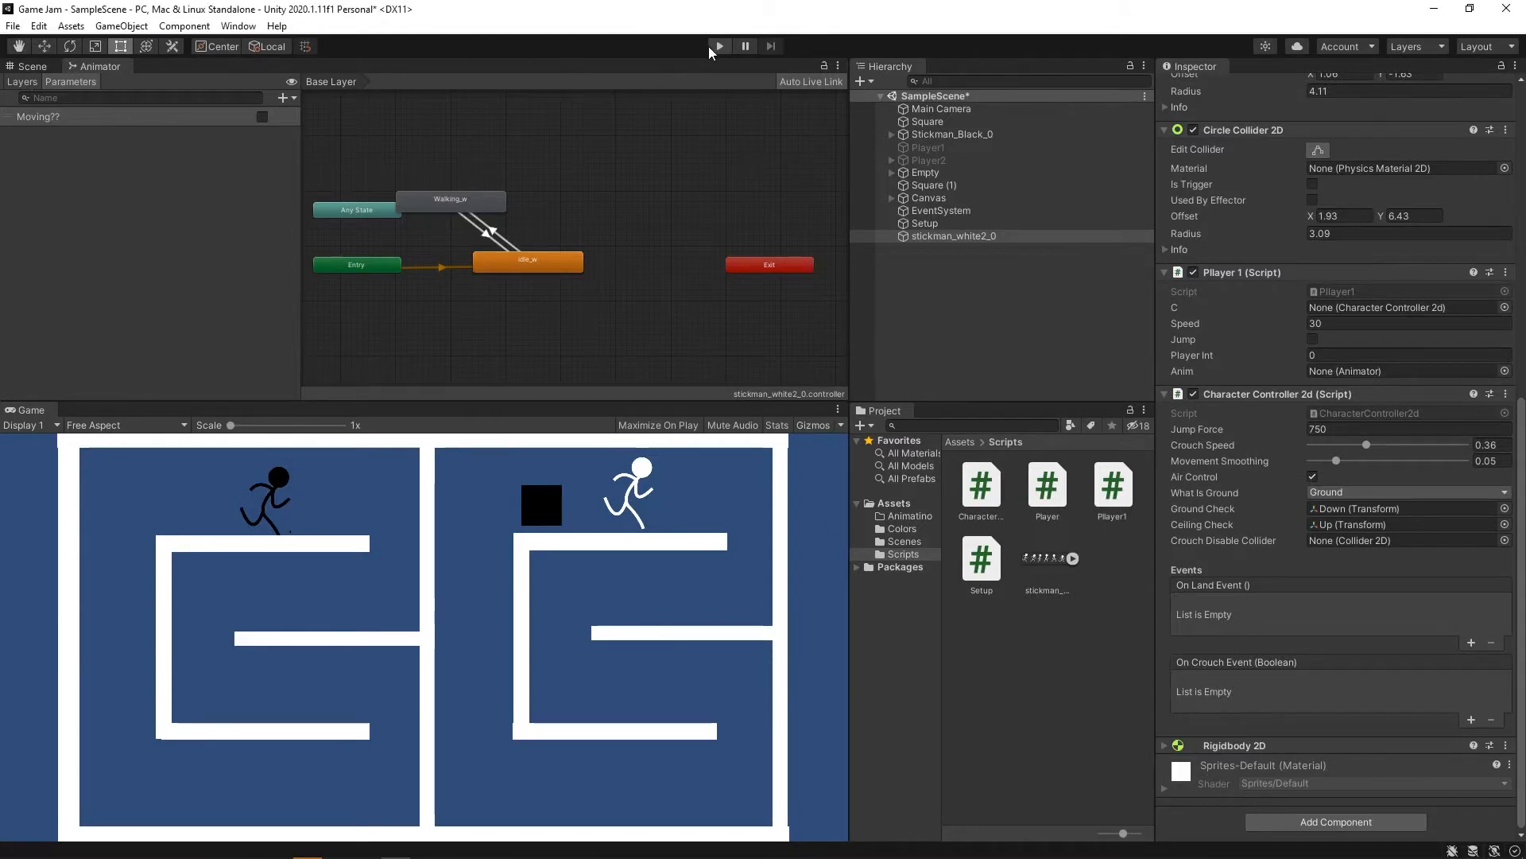
Play-test the scene with both black and white stickmen moving.
{"action": "left_click", "coordinate": [719, 46]}
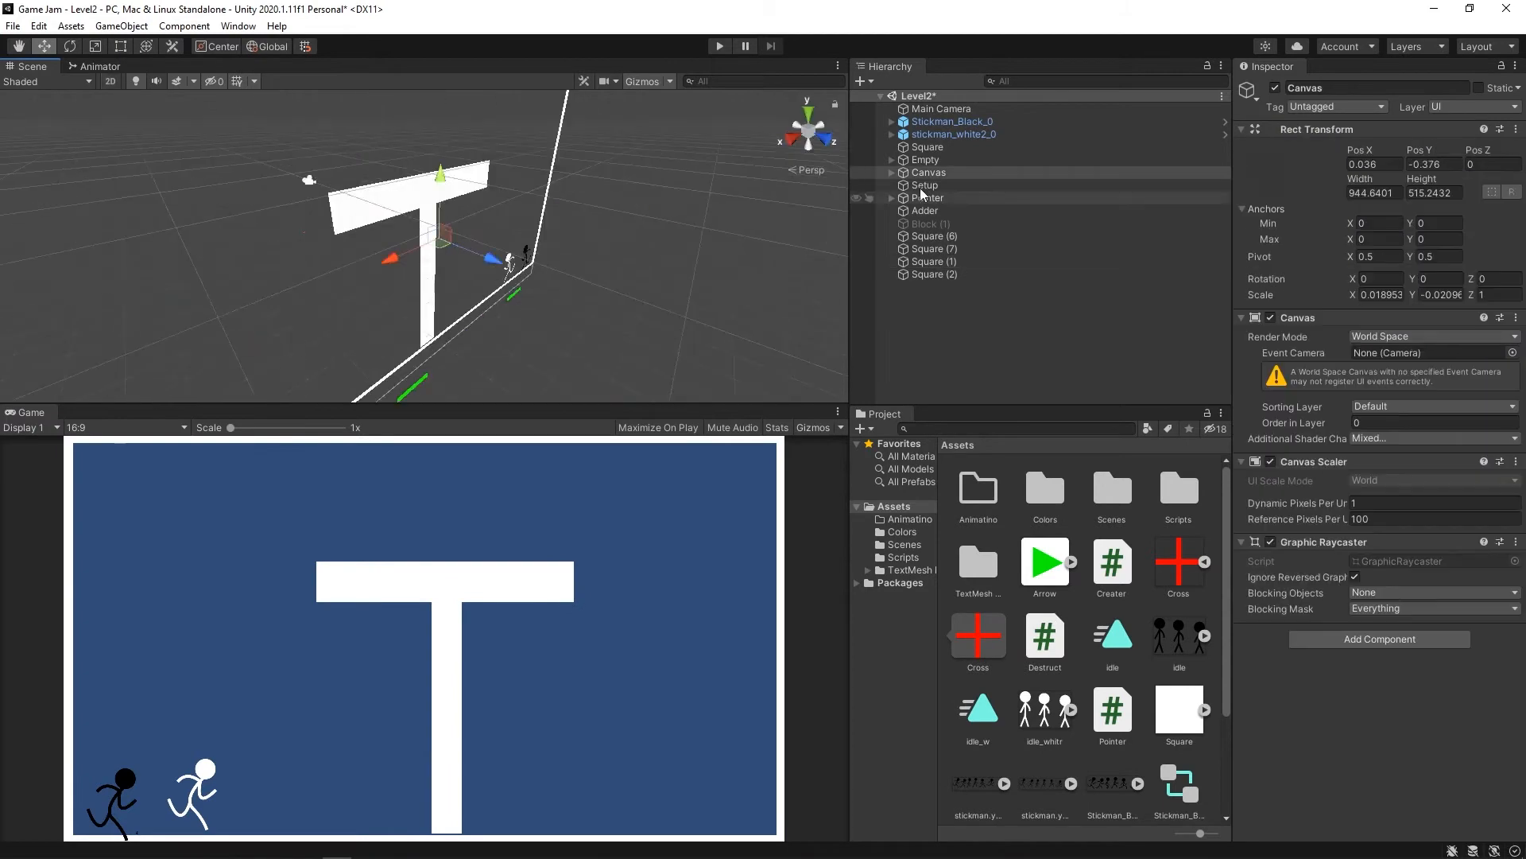
Inspect the Destroyable square and run Level2 to test the Pointer object.
{"action": "left_click", "coordinate": [718, 46]}
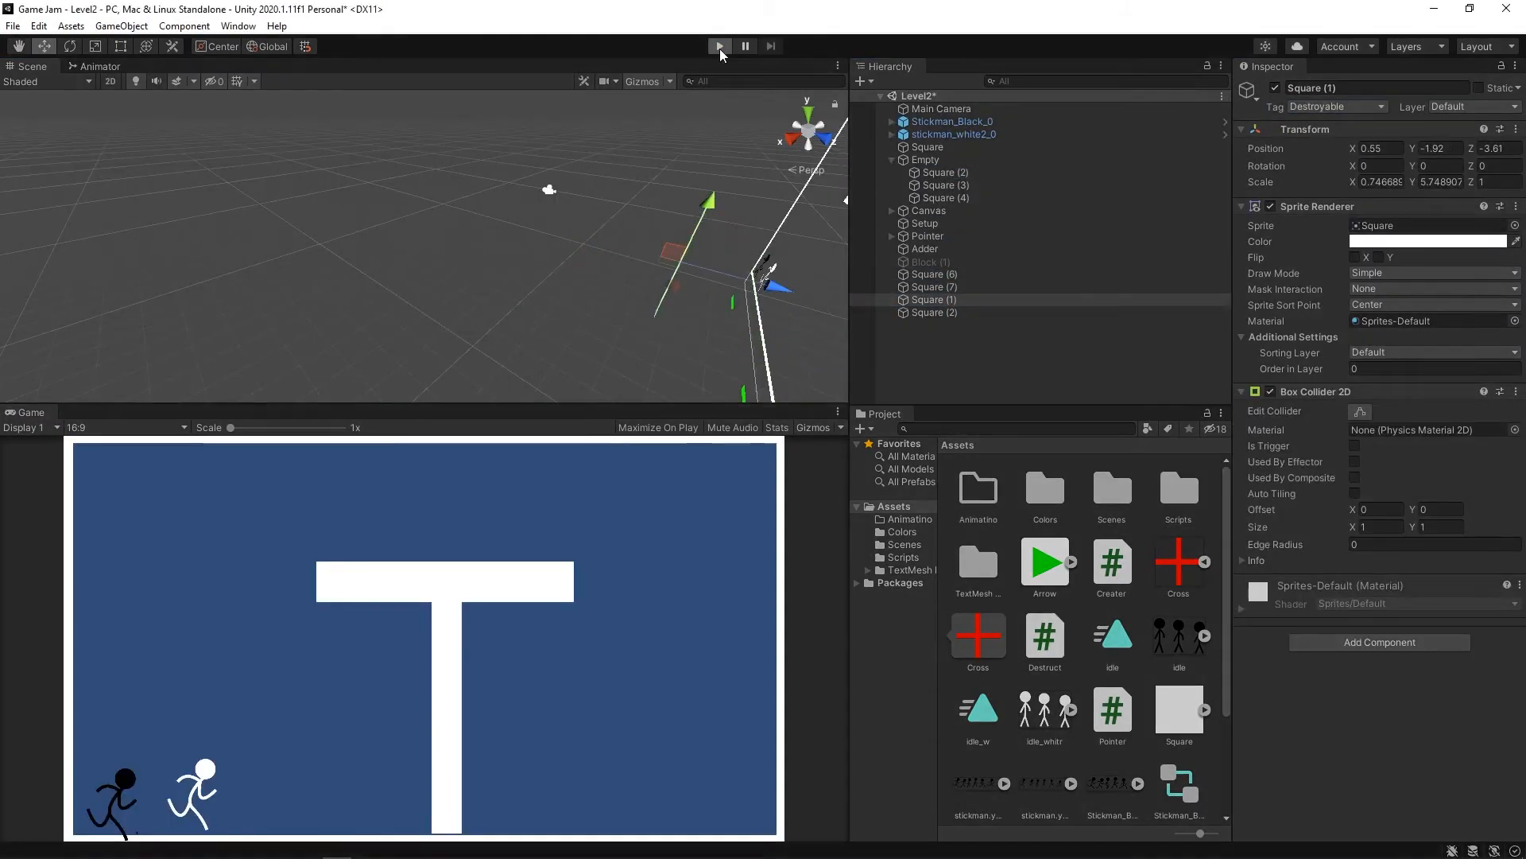
{"action": "left_click", "coordinate": [719, 46]}
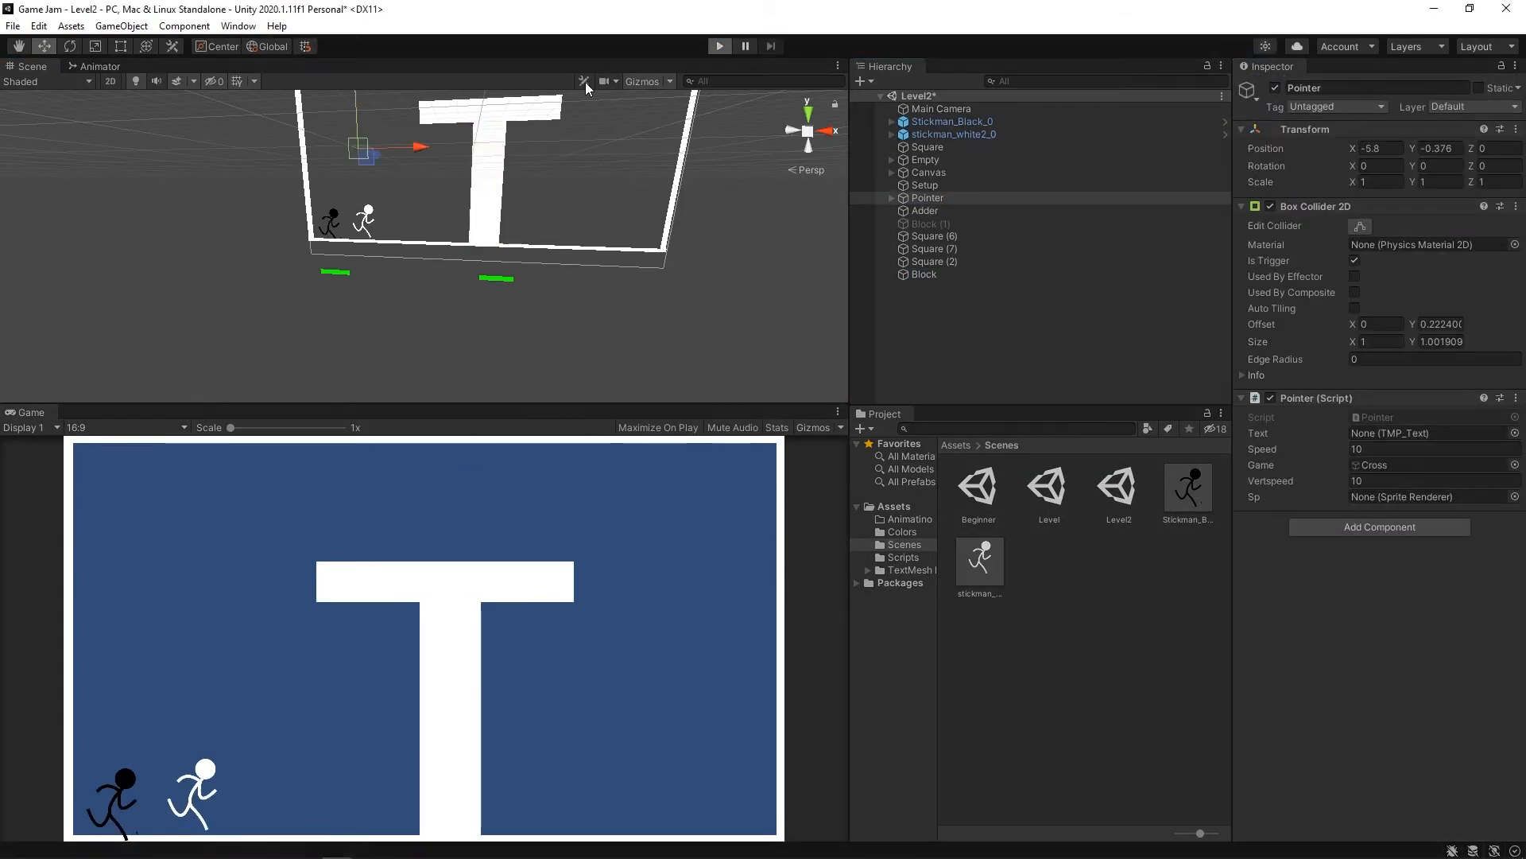
{"action": "left_click", "coordinate": [1334, 107]}
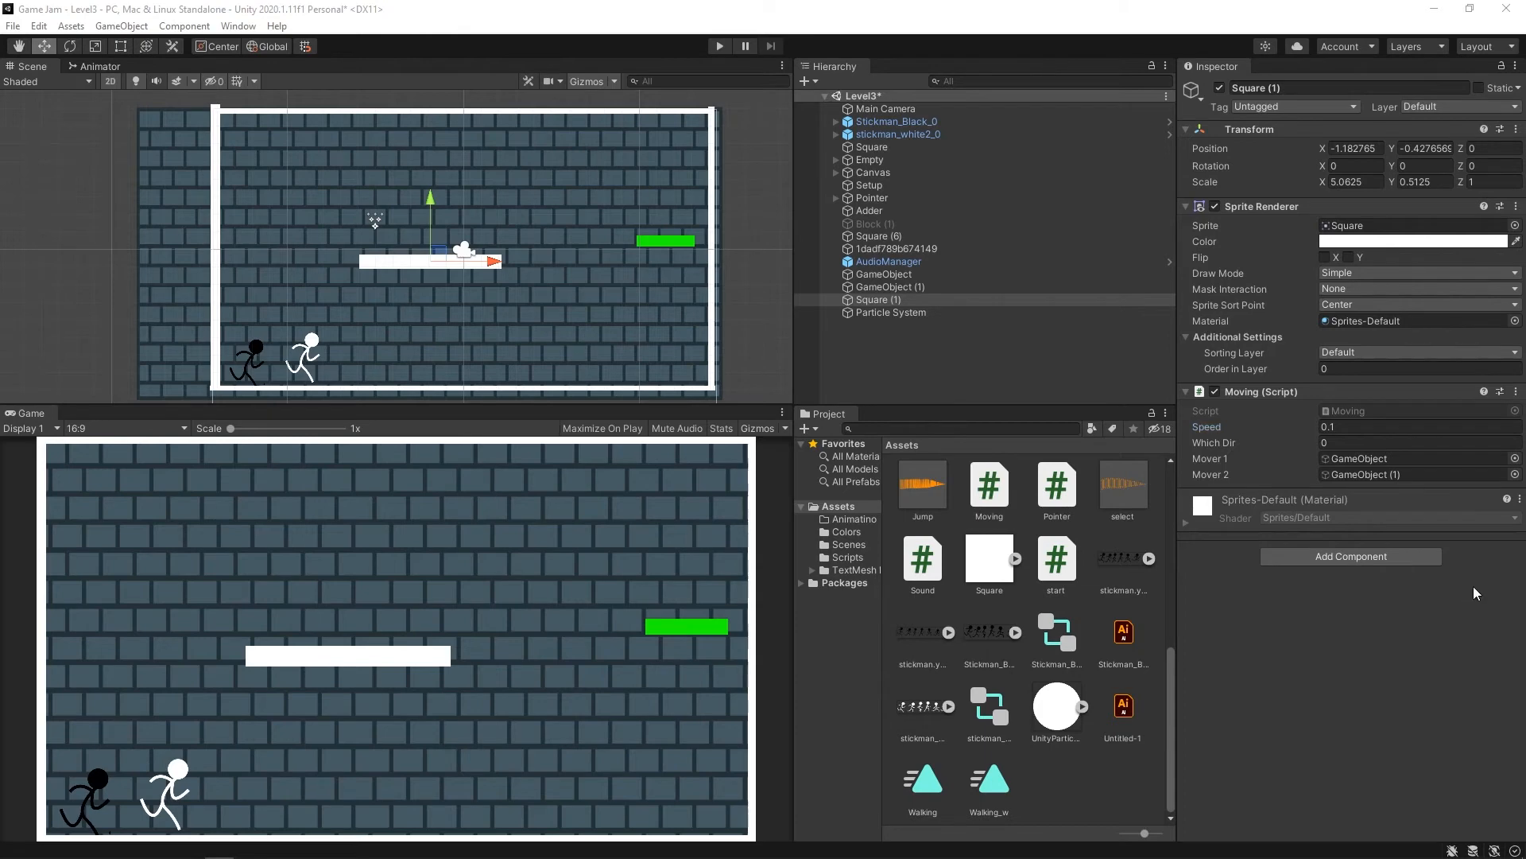
{"action": "mouse_move", "coordinate": [1397, 609]}
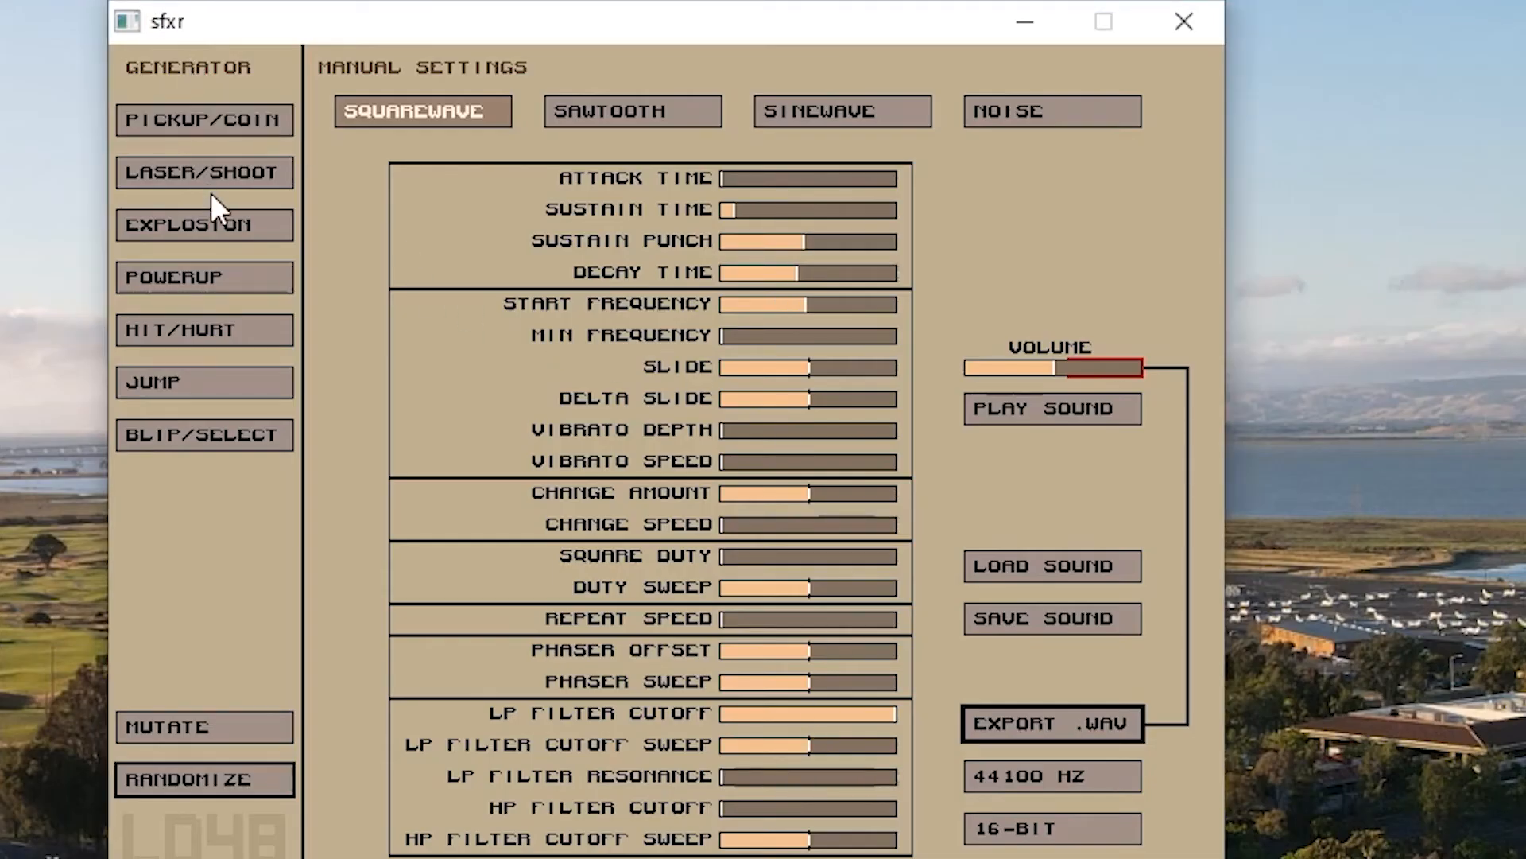
Generate random laser/shoot, hit/hurt and two pickup/coin sound variants.
{"action": "left_click", "coordinate": [203, 224]}
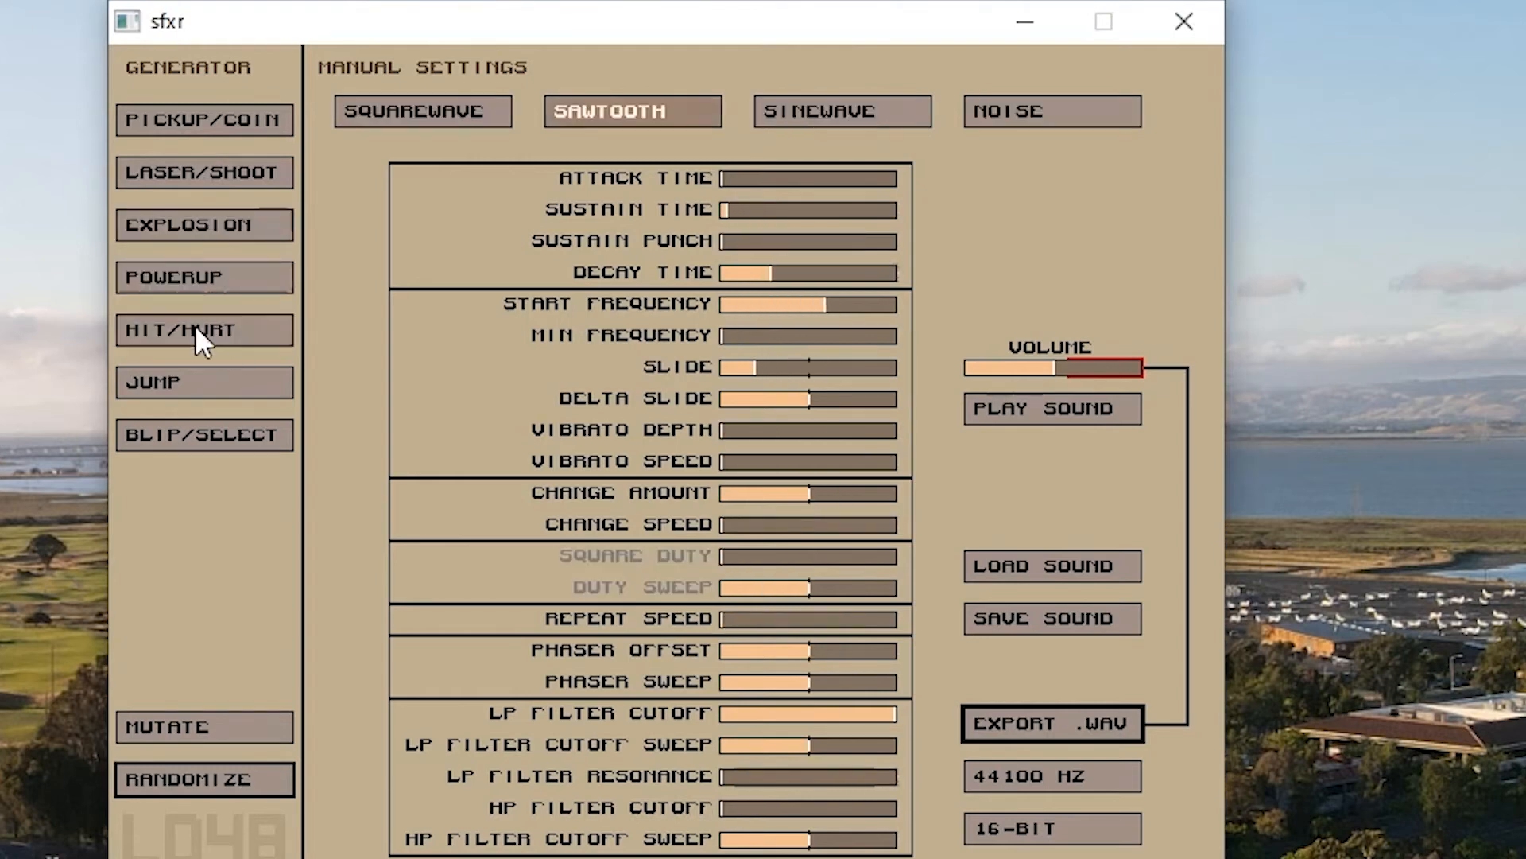
{"action": "left_click", "coordinate": [204, 121]}
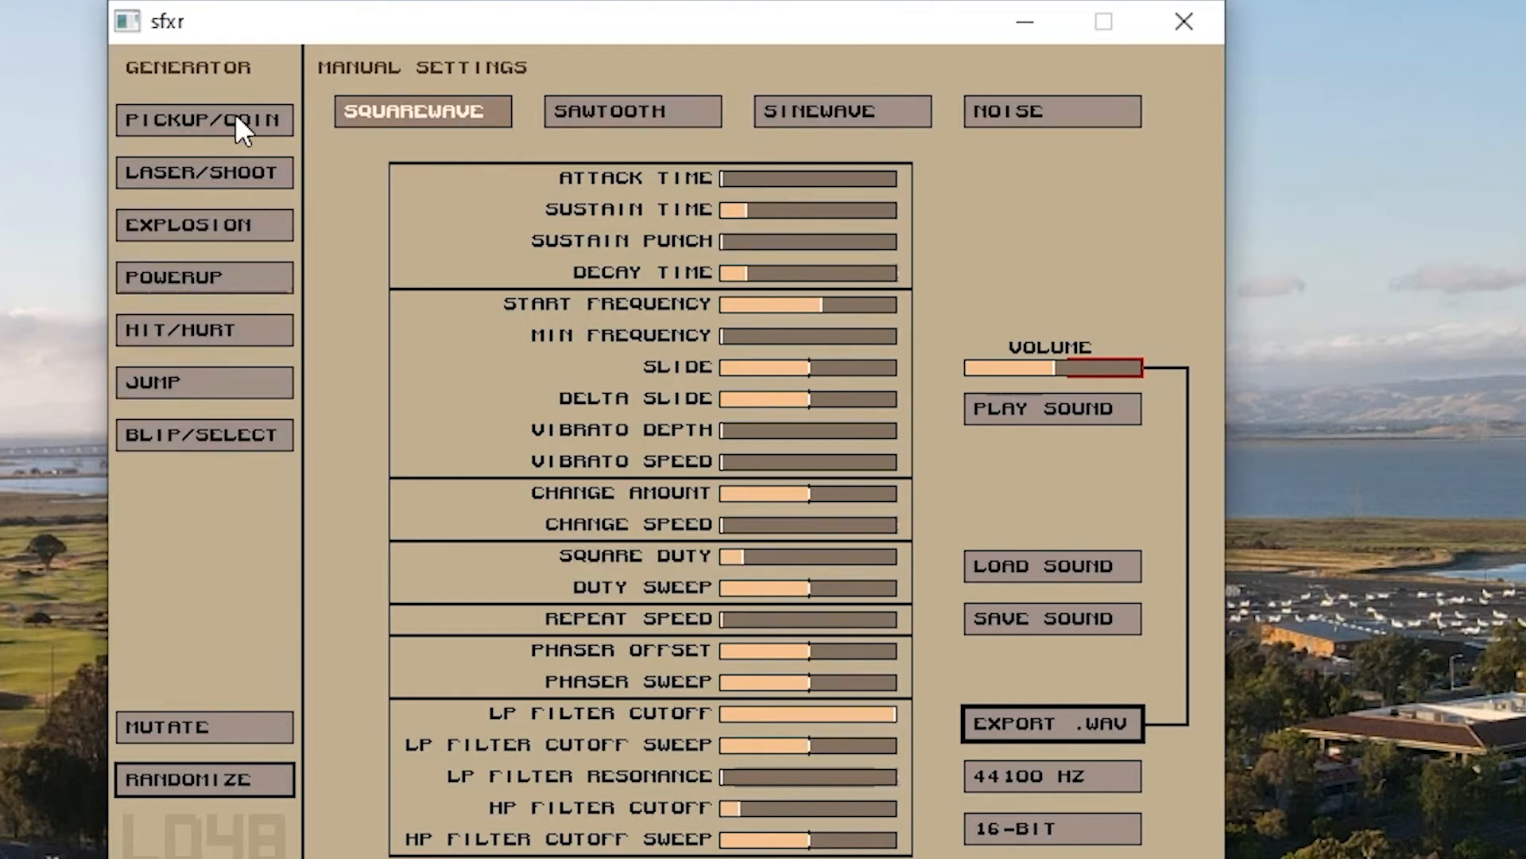
{"action": "left_click", "coordinate": [203, 120]}
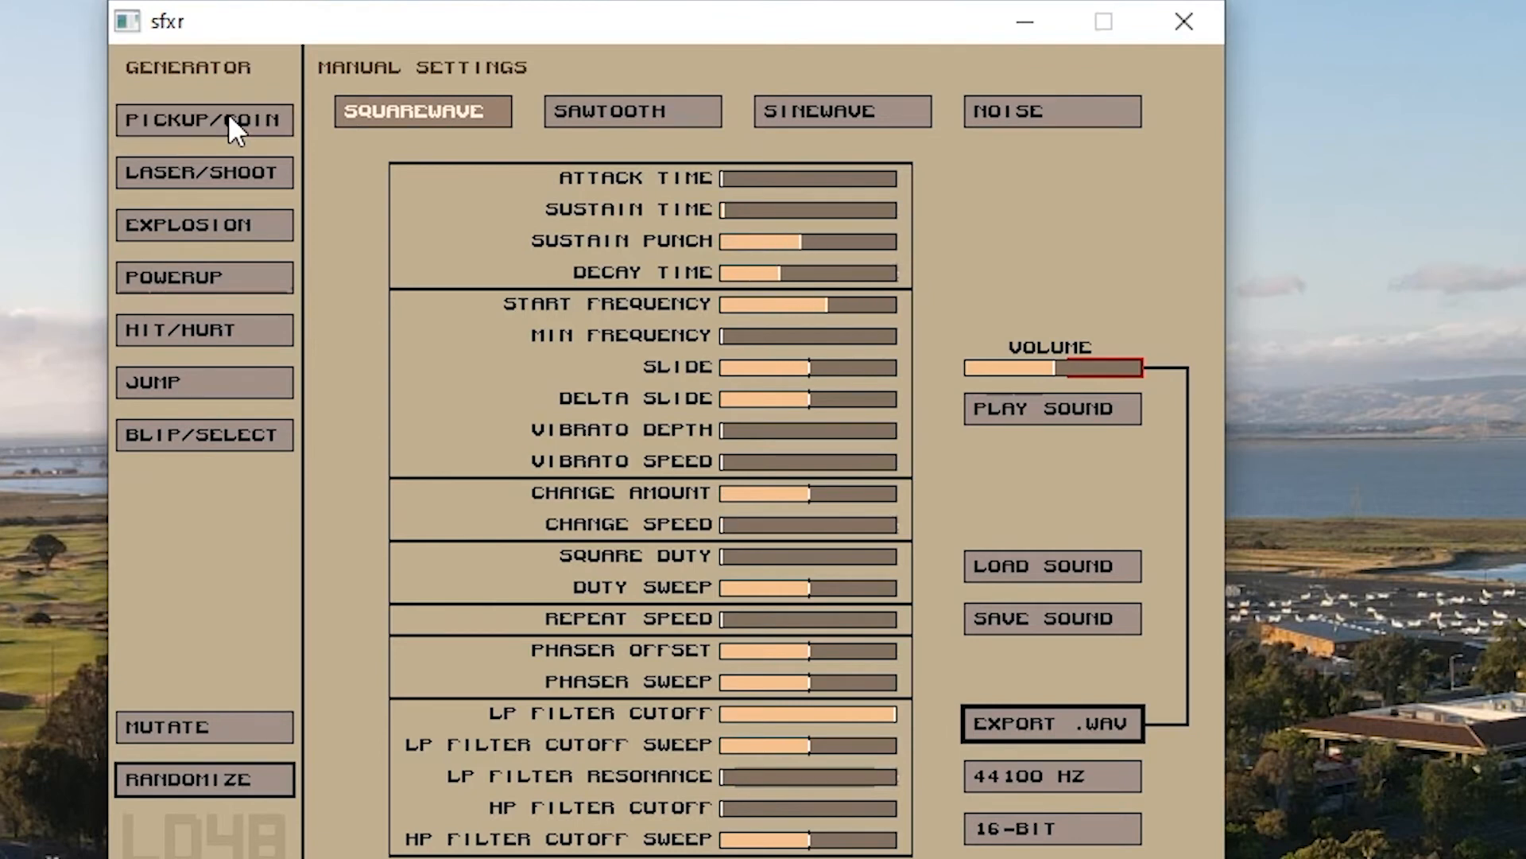
{"action": "left_click", "coordinate": [204, 119]}
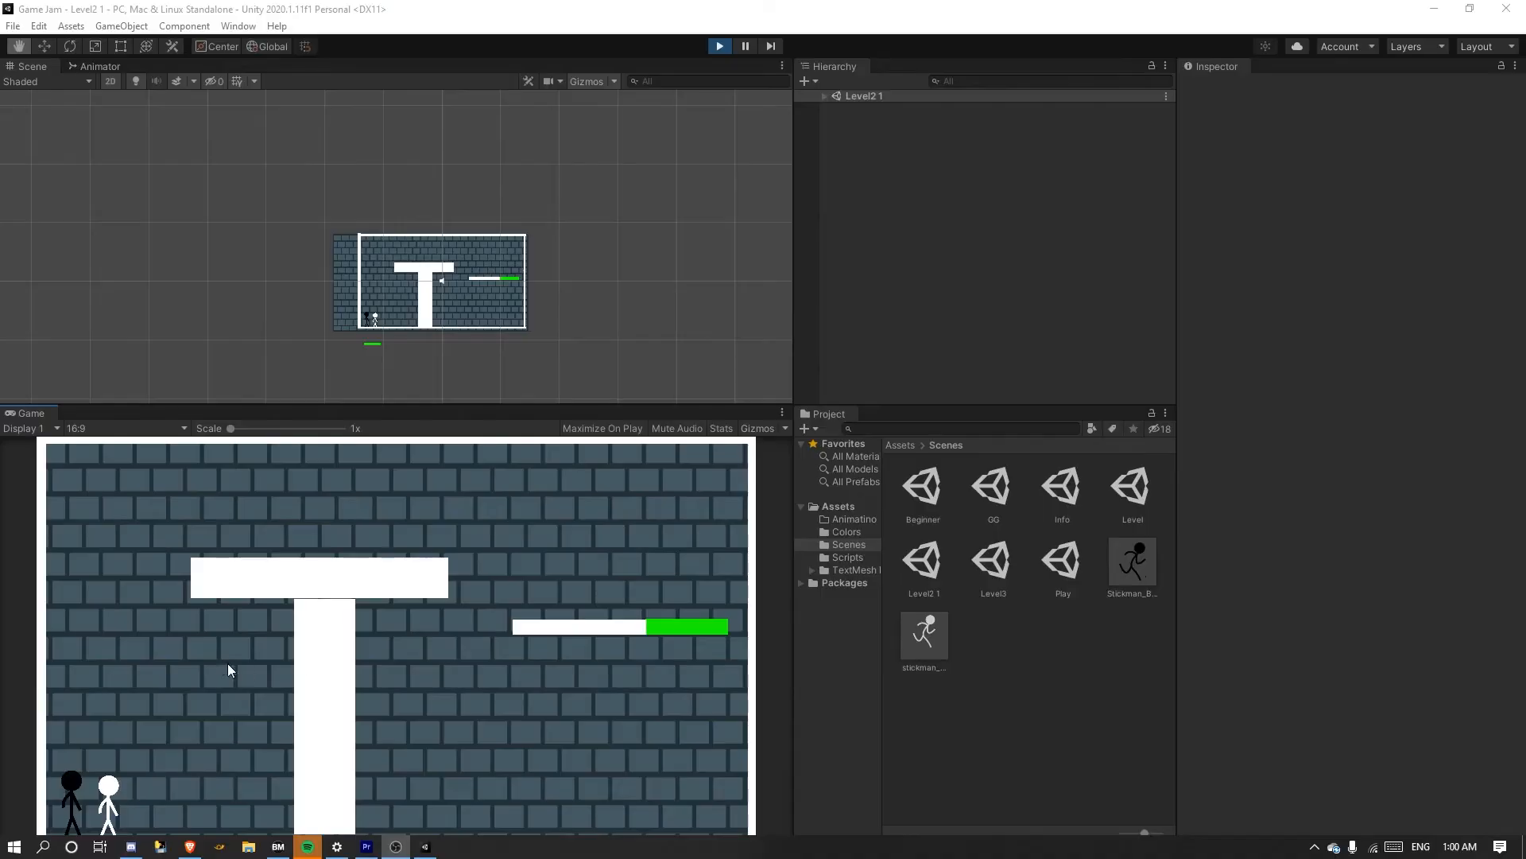
{"action": "mouse_move", "coordinate": [628, 68]}
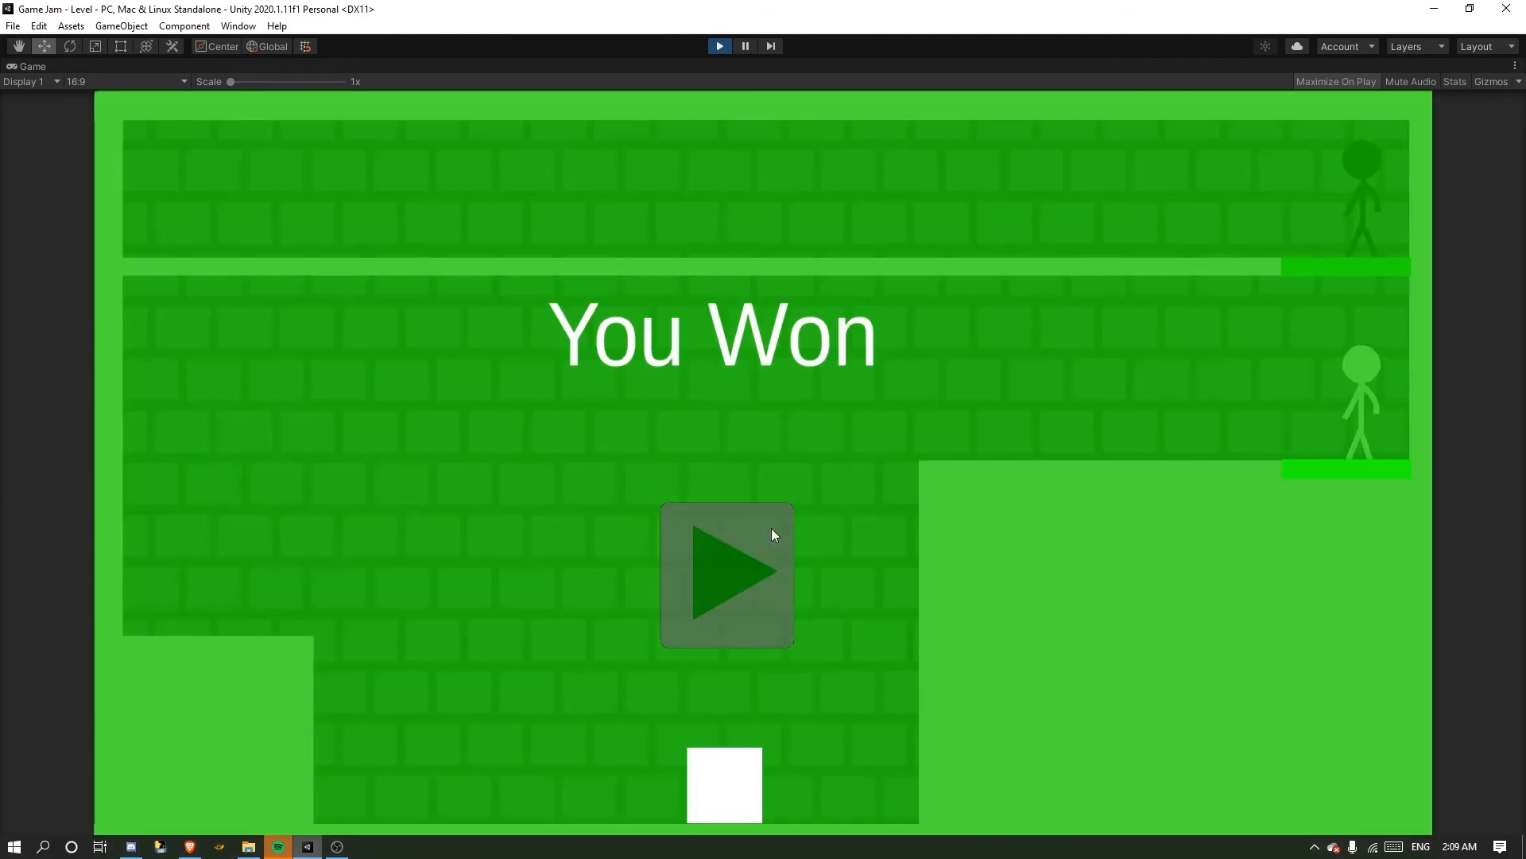
Continue past the You Won screen via its play arrow to reach the Congratulations scene.
{"action": "left_click", "coordinate": [727, 574]}
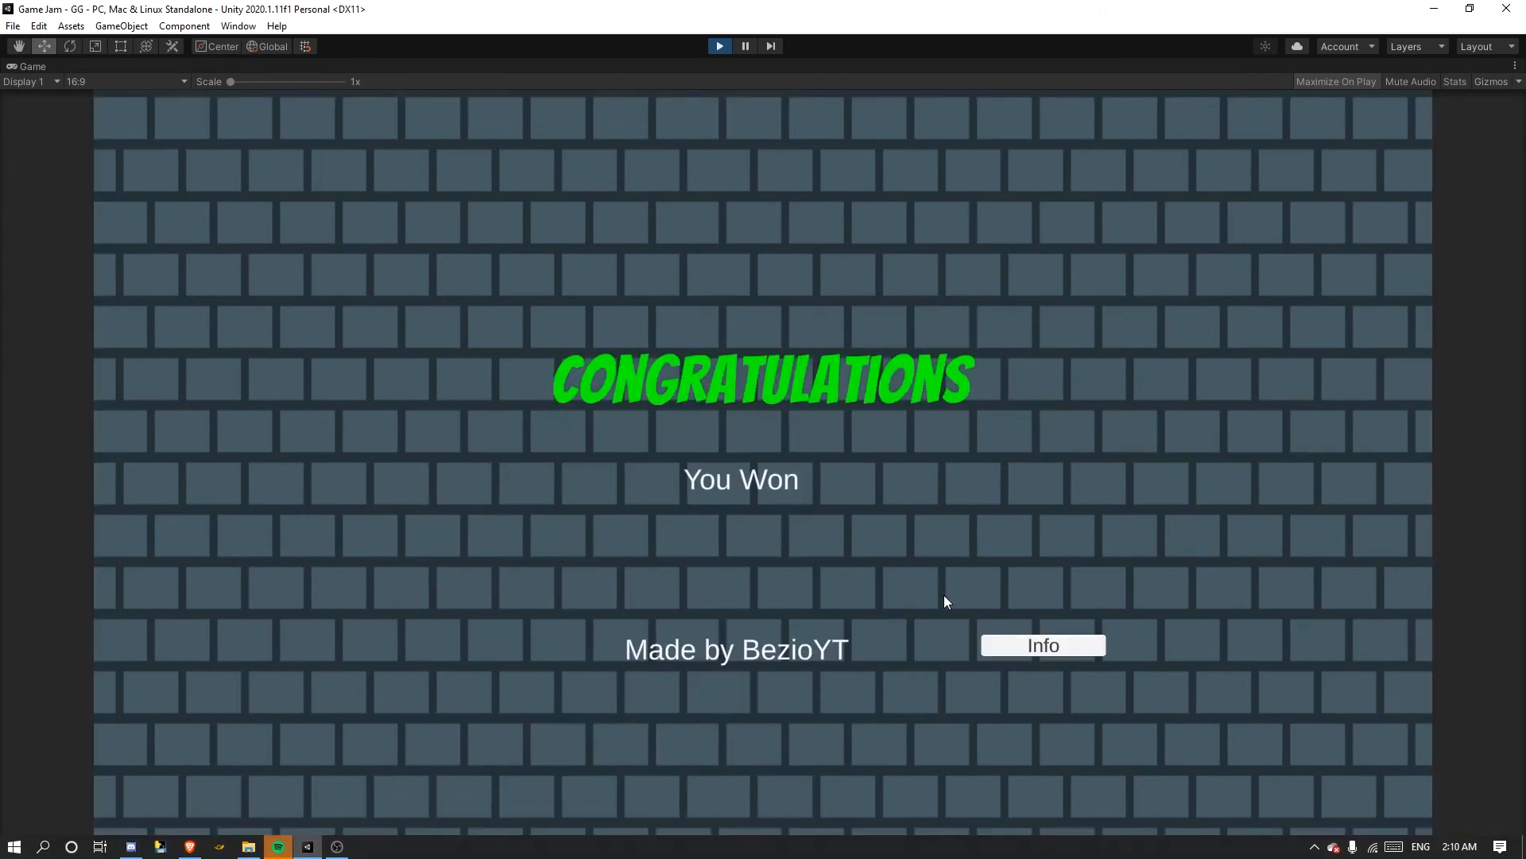
{"action": "left_click", "coordinate": [1040, 644]}
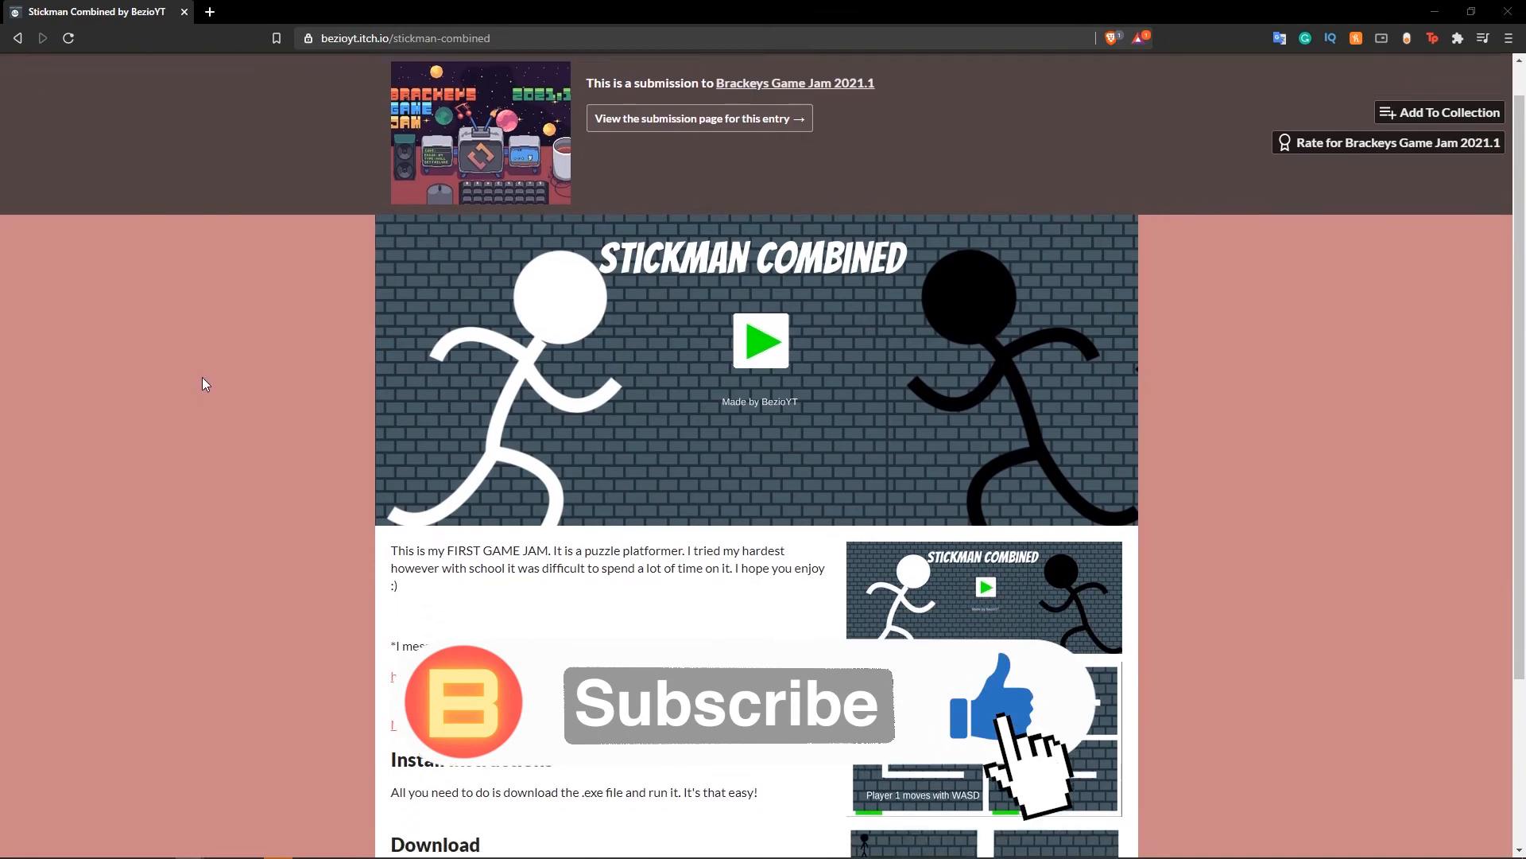
Go to the Creator Dashboard and open the Stickman Combined project page with its Game Jam.exe download.
{"action": "scroll", "scroll_direction": "down", "scroll_amount": 3}
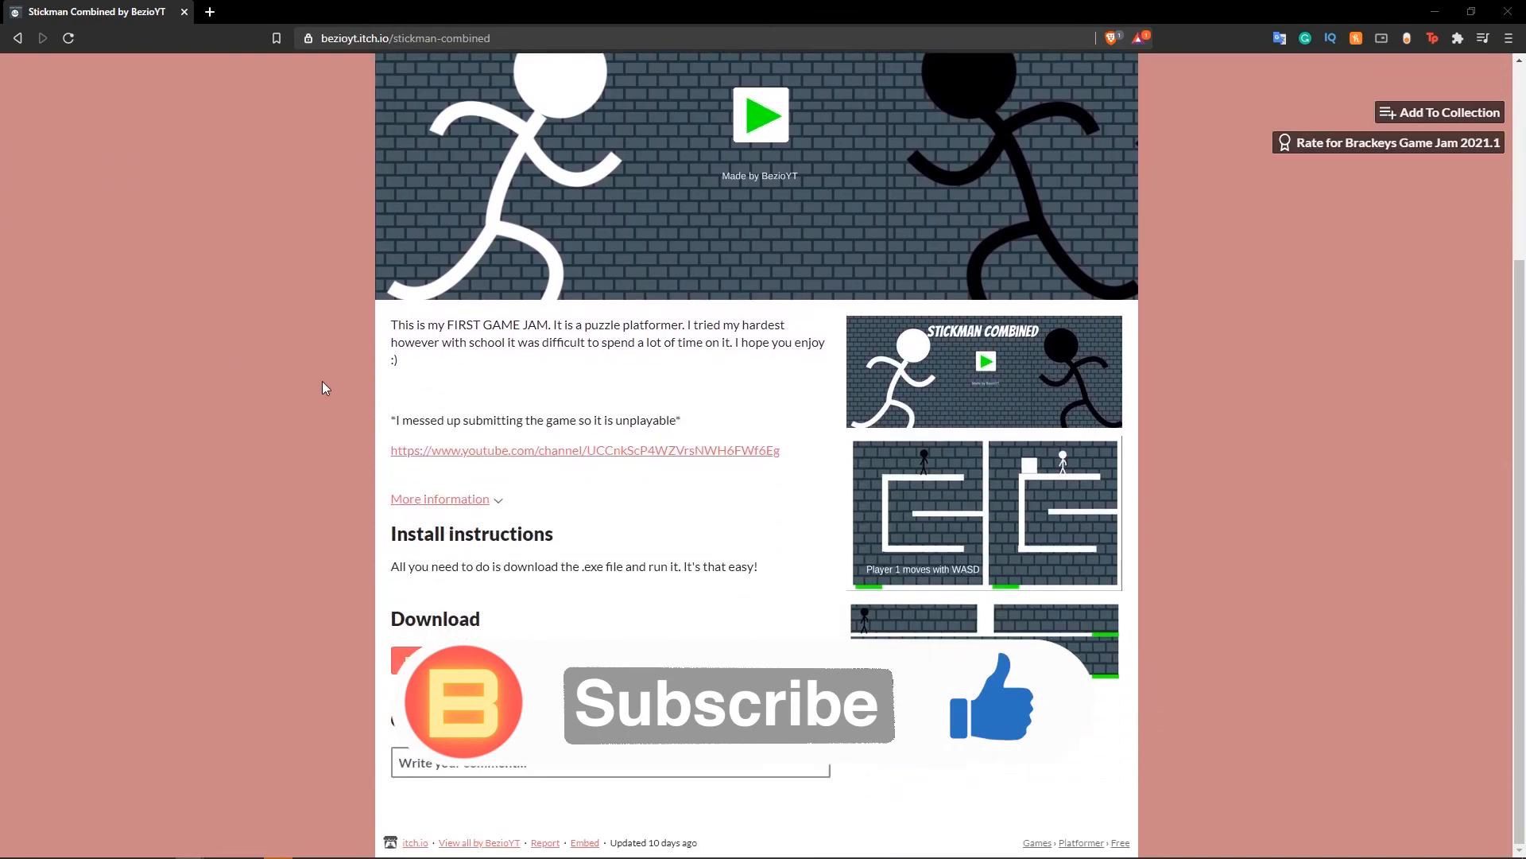
{"action": "scroll", "scroll_direction": "up", "scroll_amount": 3}
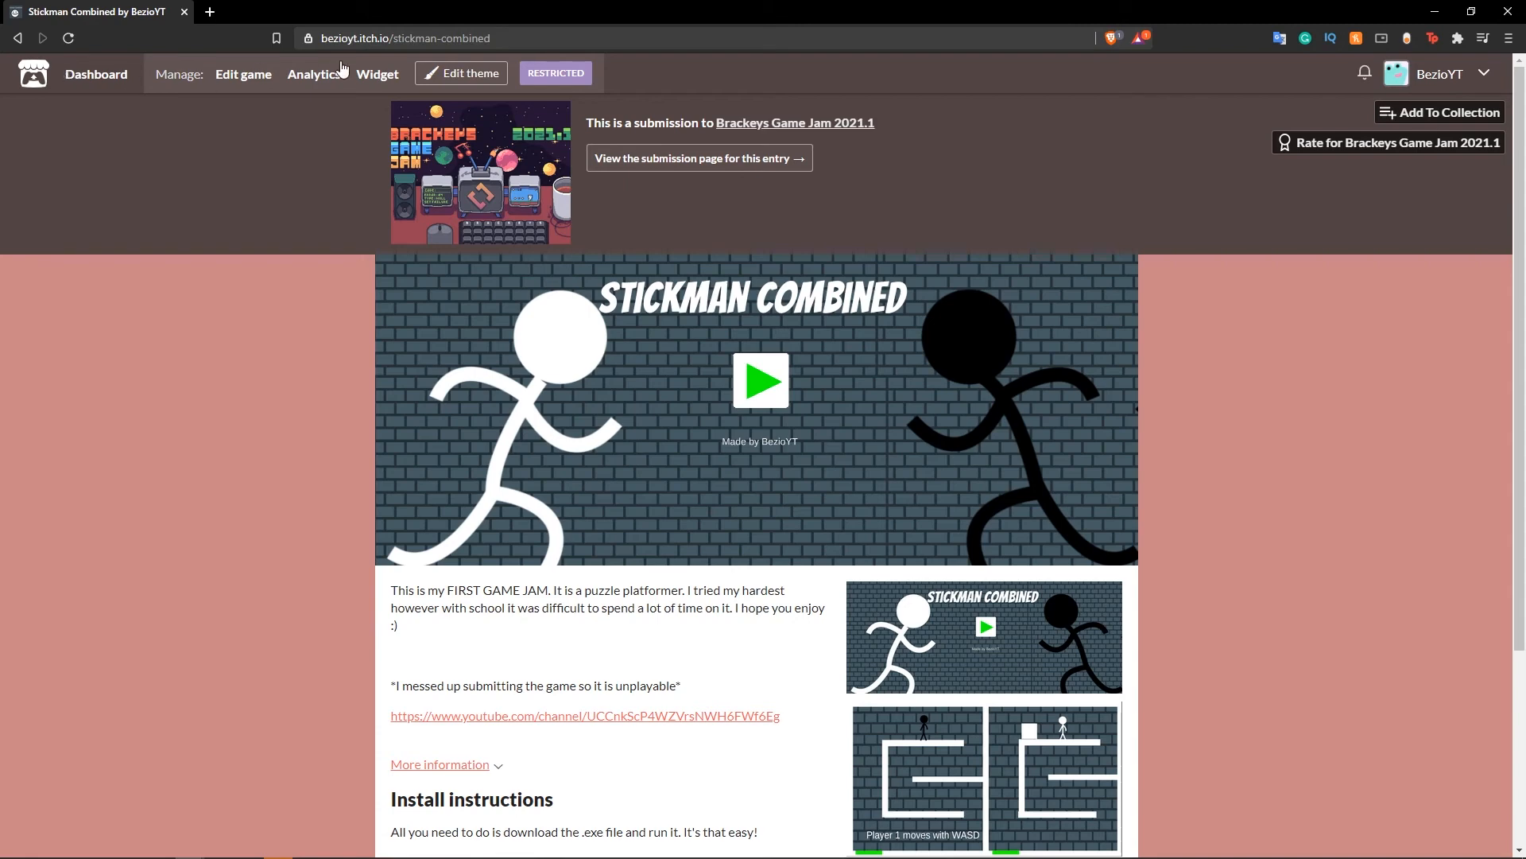
{"action": "mouse_move", "coordinate": [1477, 79]}
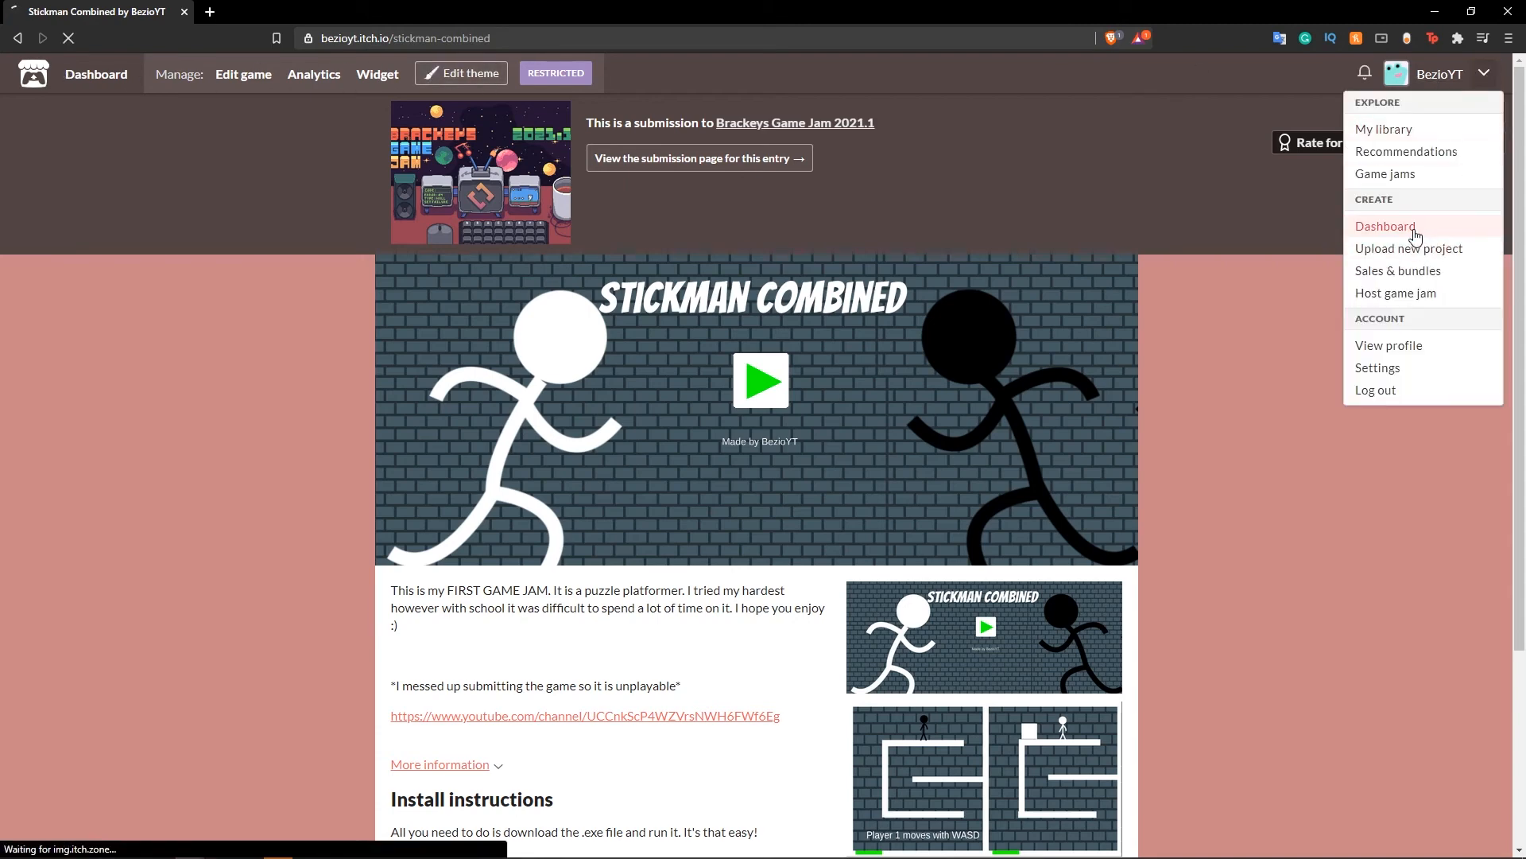
{"action": "left_click", "coordinate": [1383, 226]}
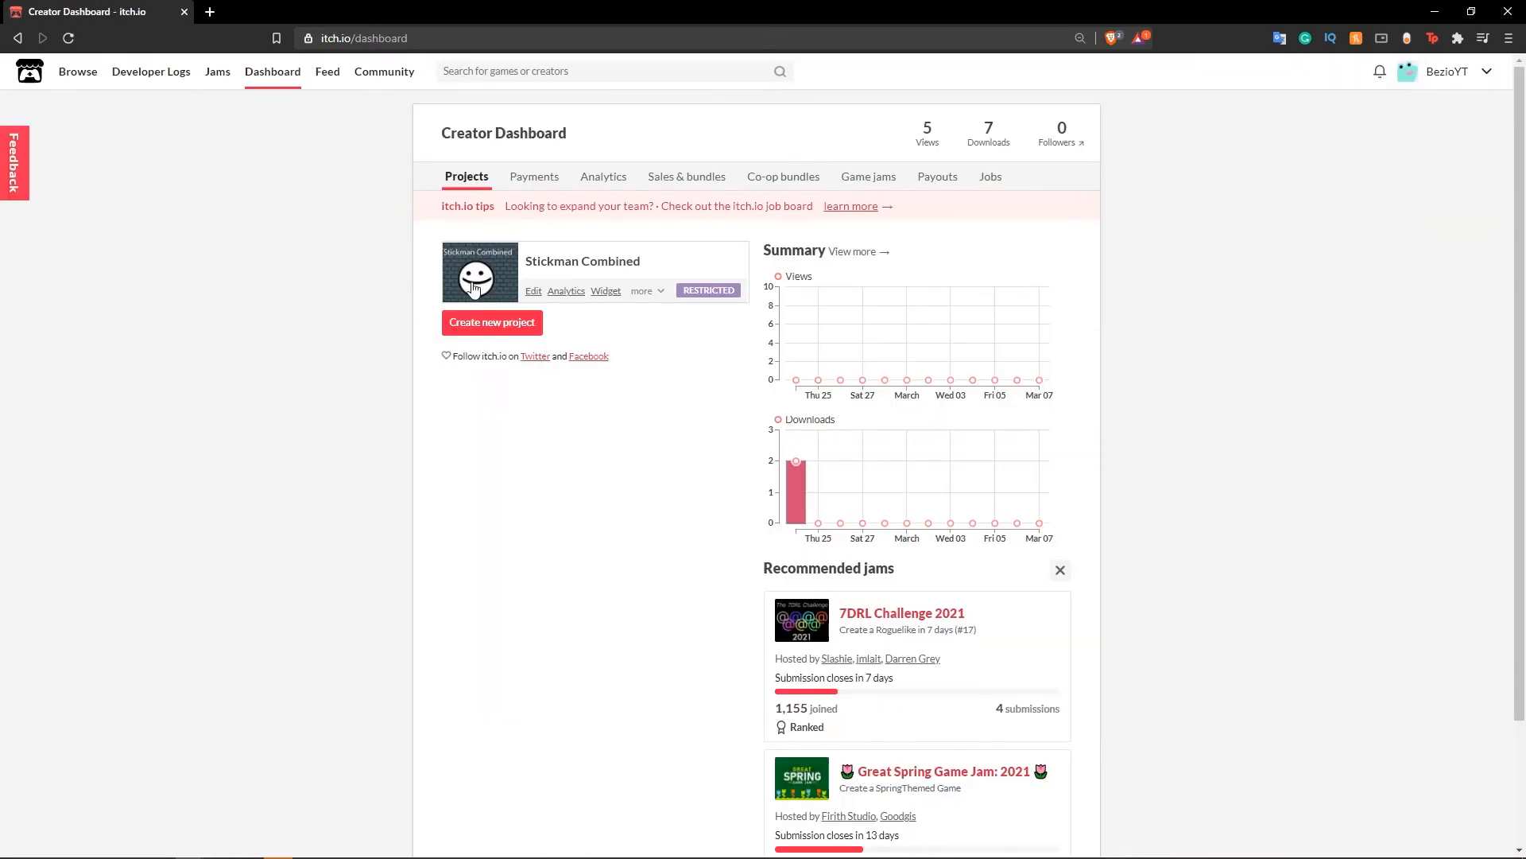
{"action": "mouse_move", "coordinate": [519, 270]}
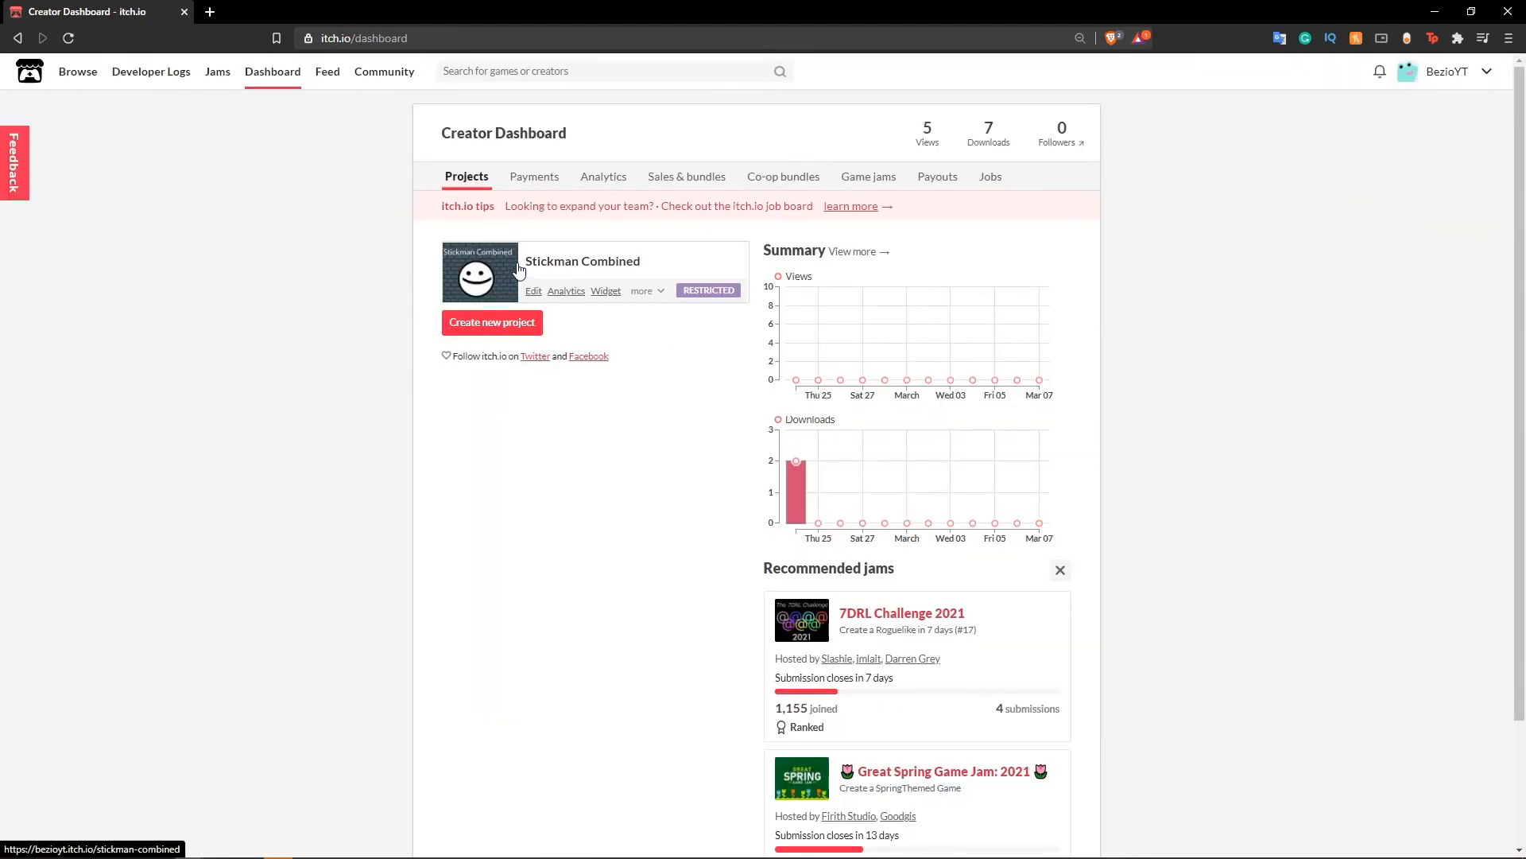
{"action": "left_click", "coordinate": [581, 261]}
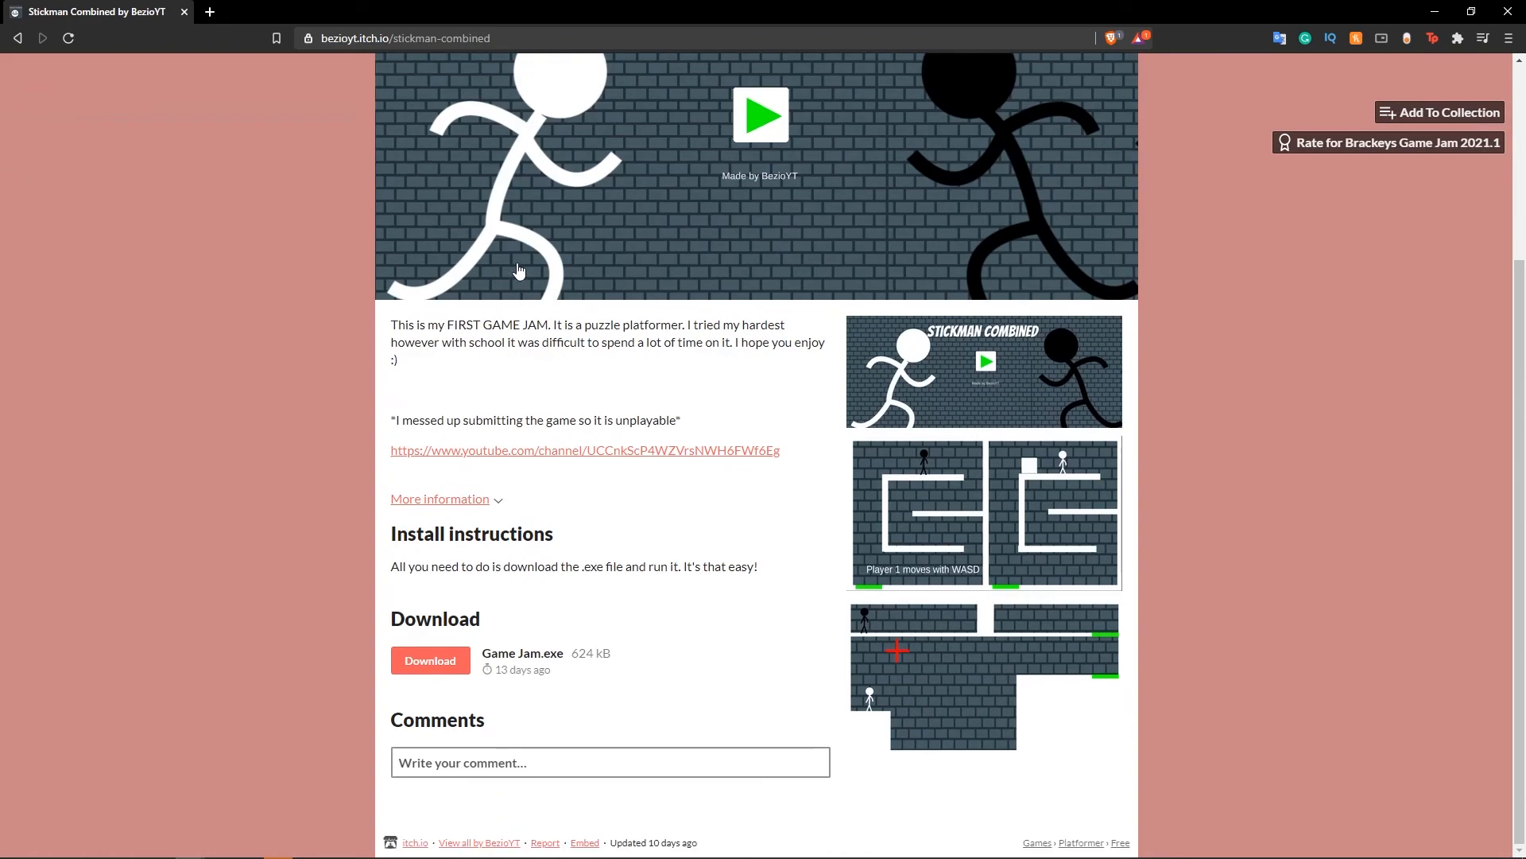